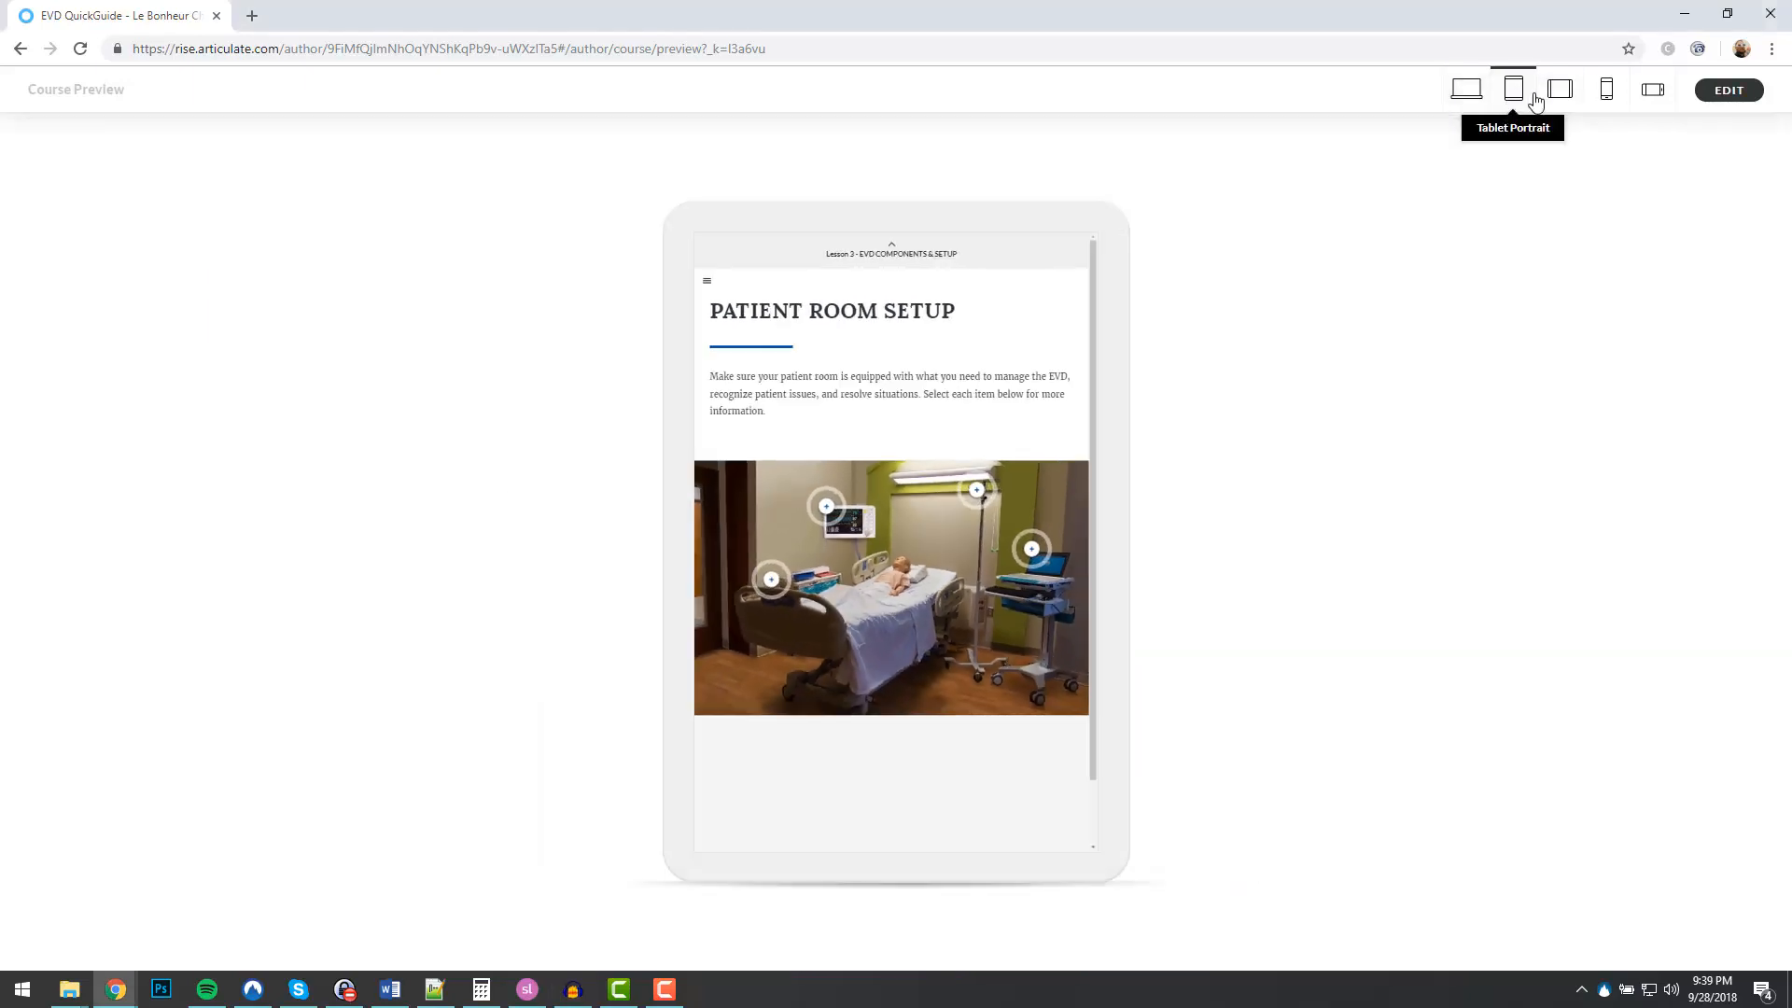
Step: Switch the Patient Room Setup preview to tablet landscape and reveal a room-image hotspot label
left_click(1560, 90)
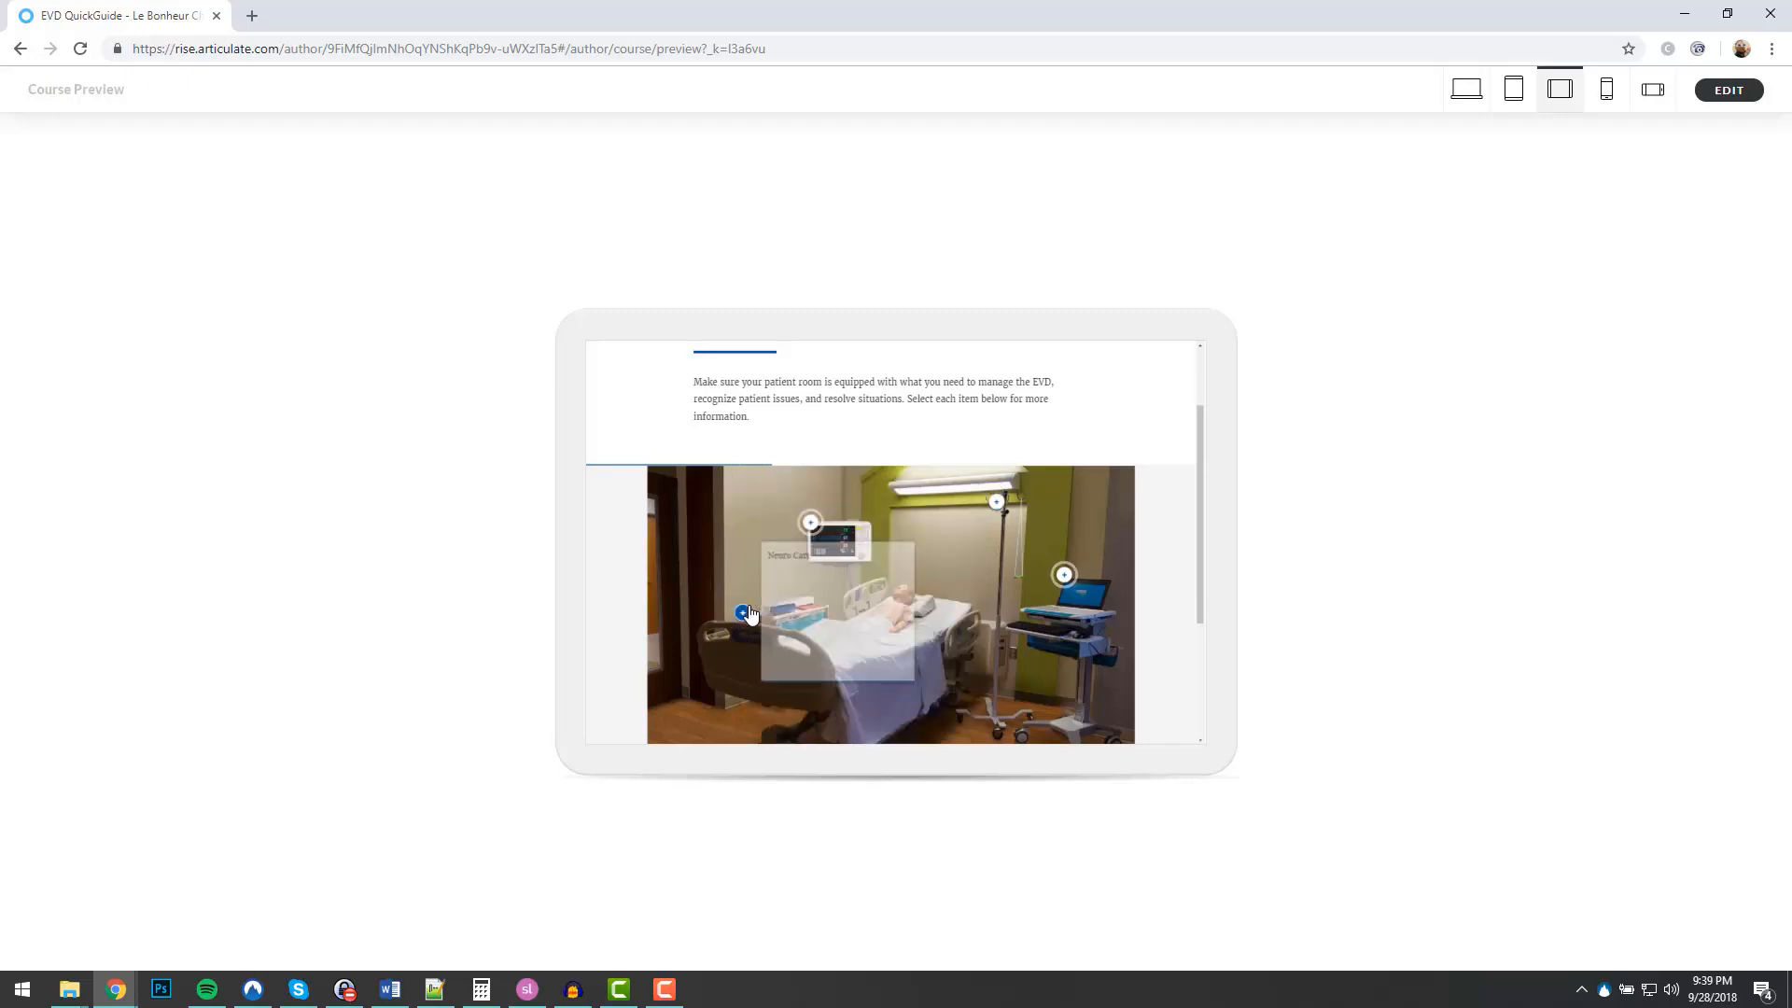
left_click(740, 614)
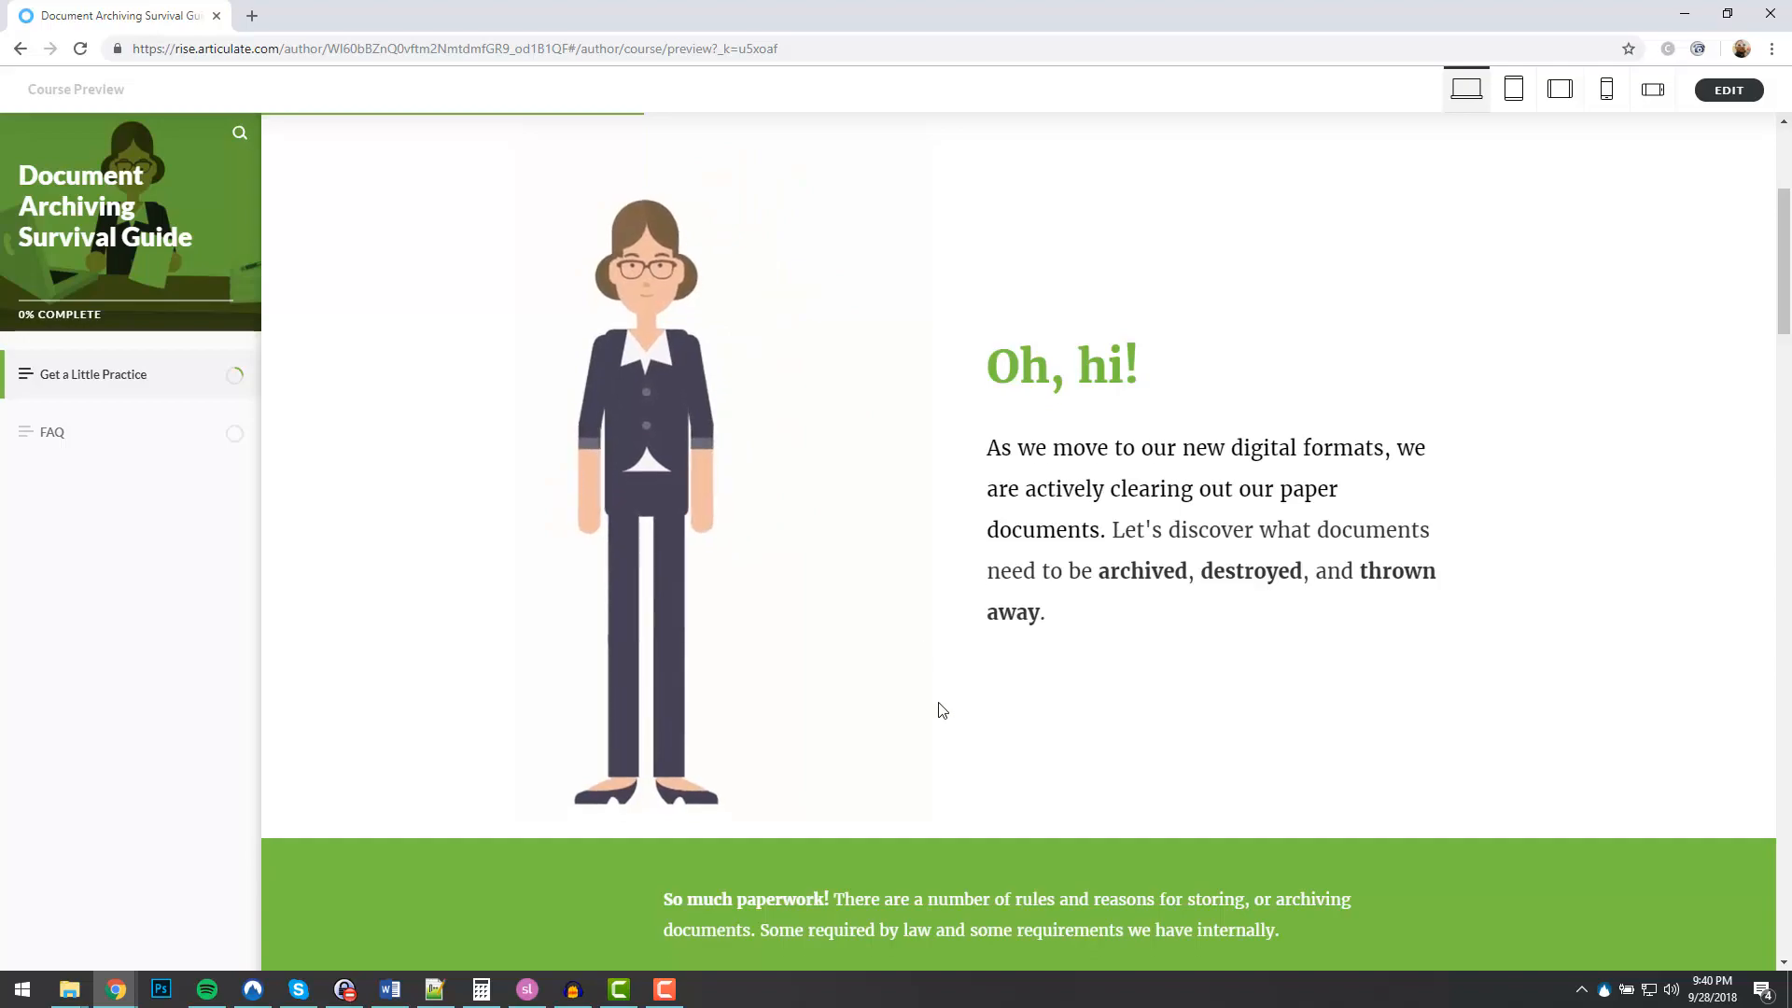
scroll("down", 3)
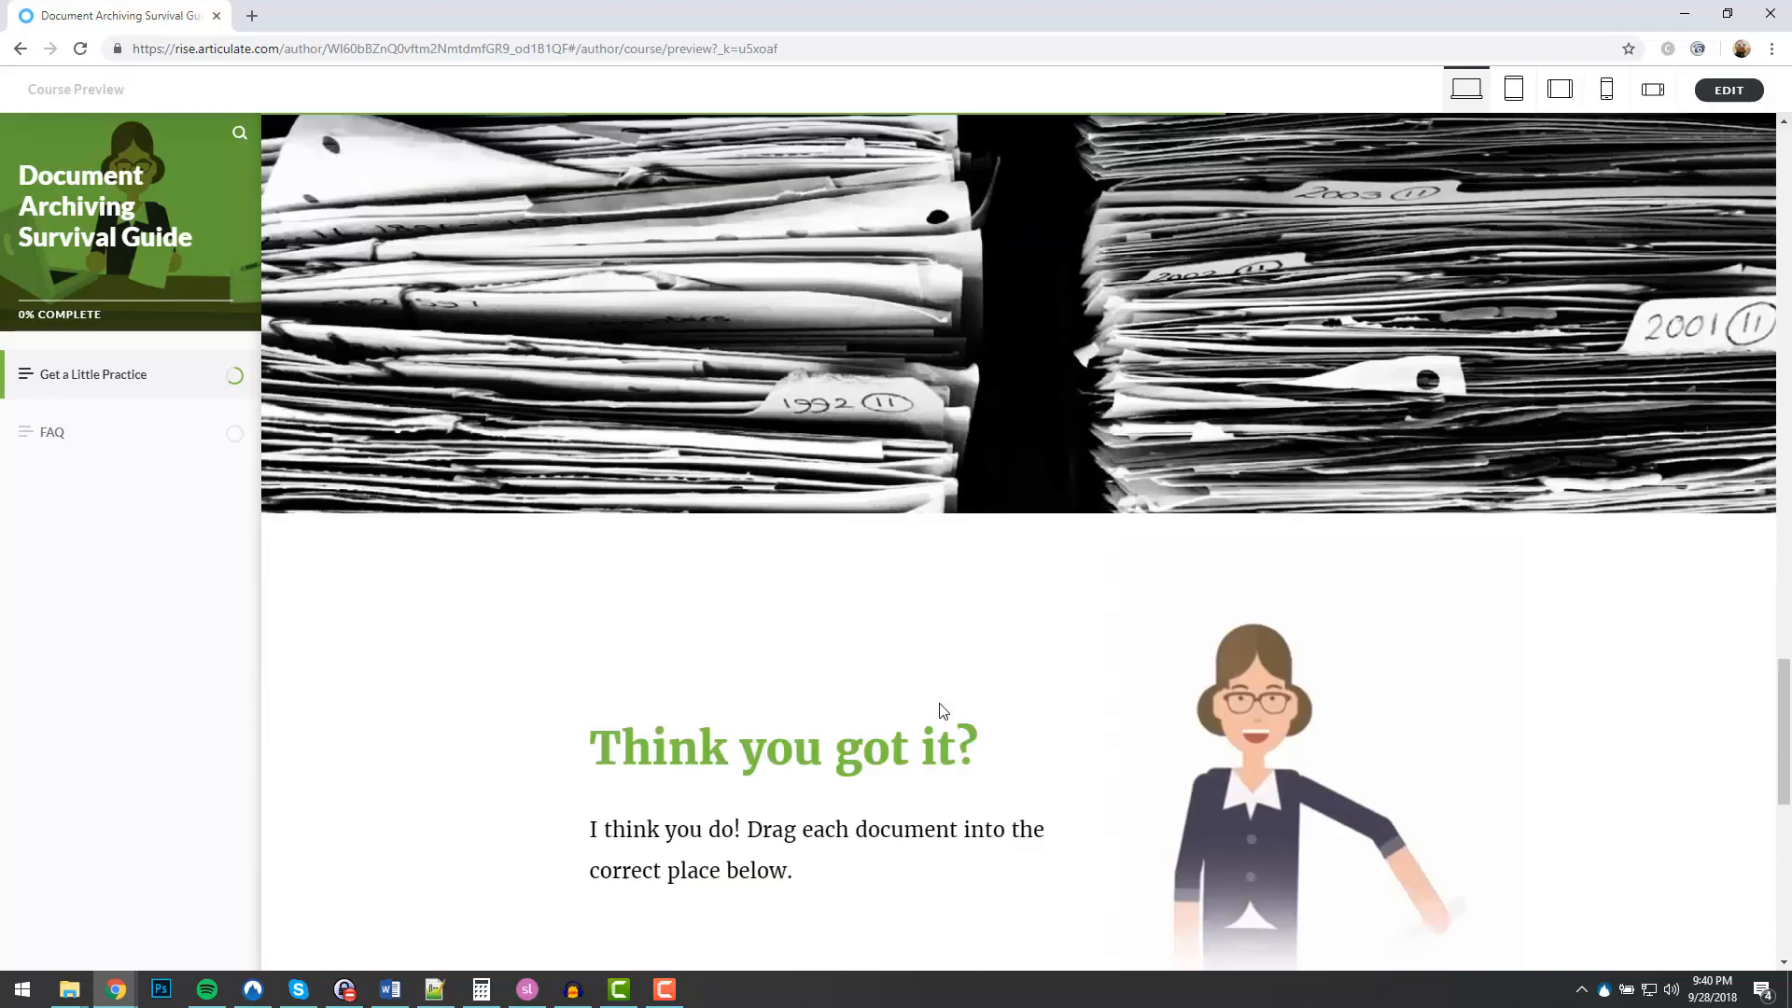
scroll("down", 3)
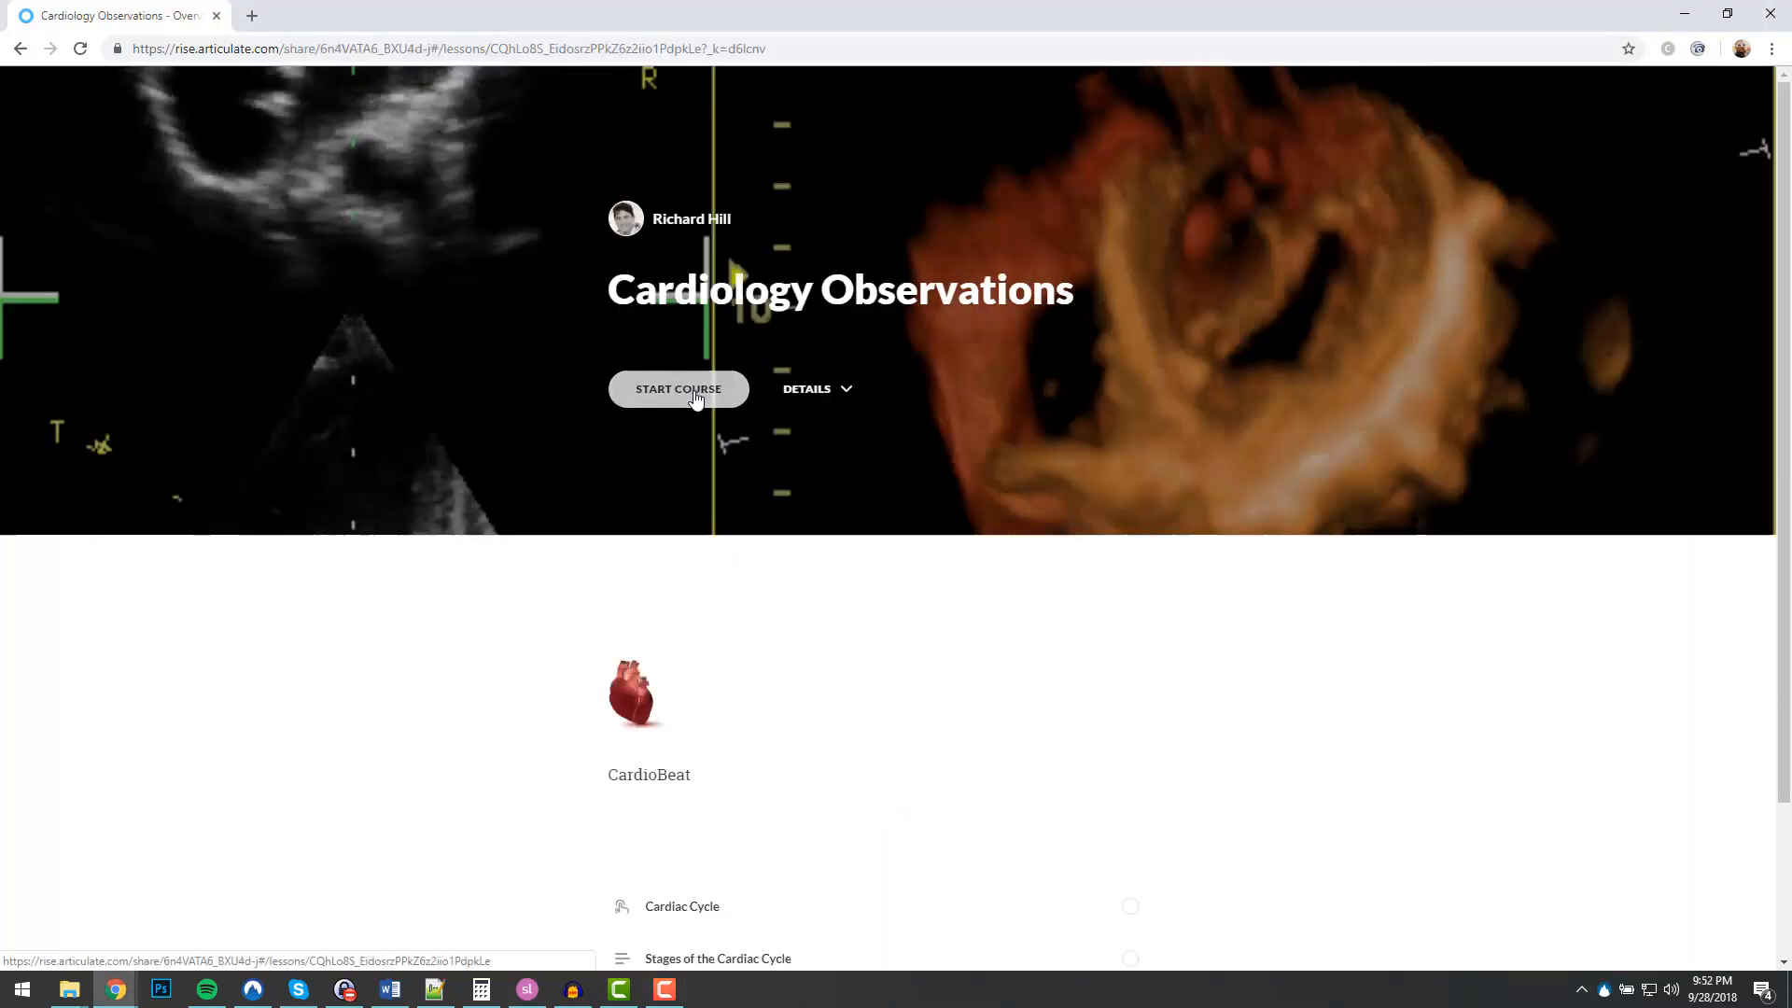
Step: Begin the Cardiology Observations course and show hotspot 4's stage description on the heart image
left_click(678, 388)
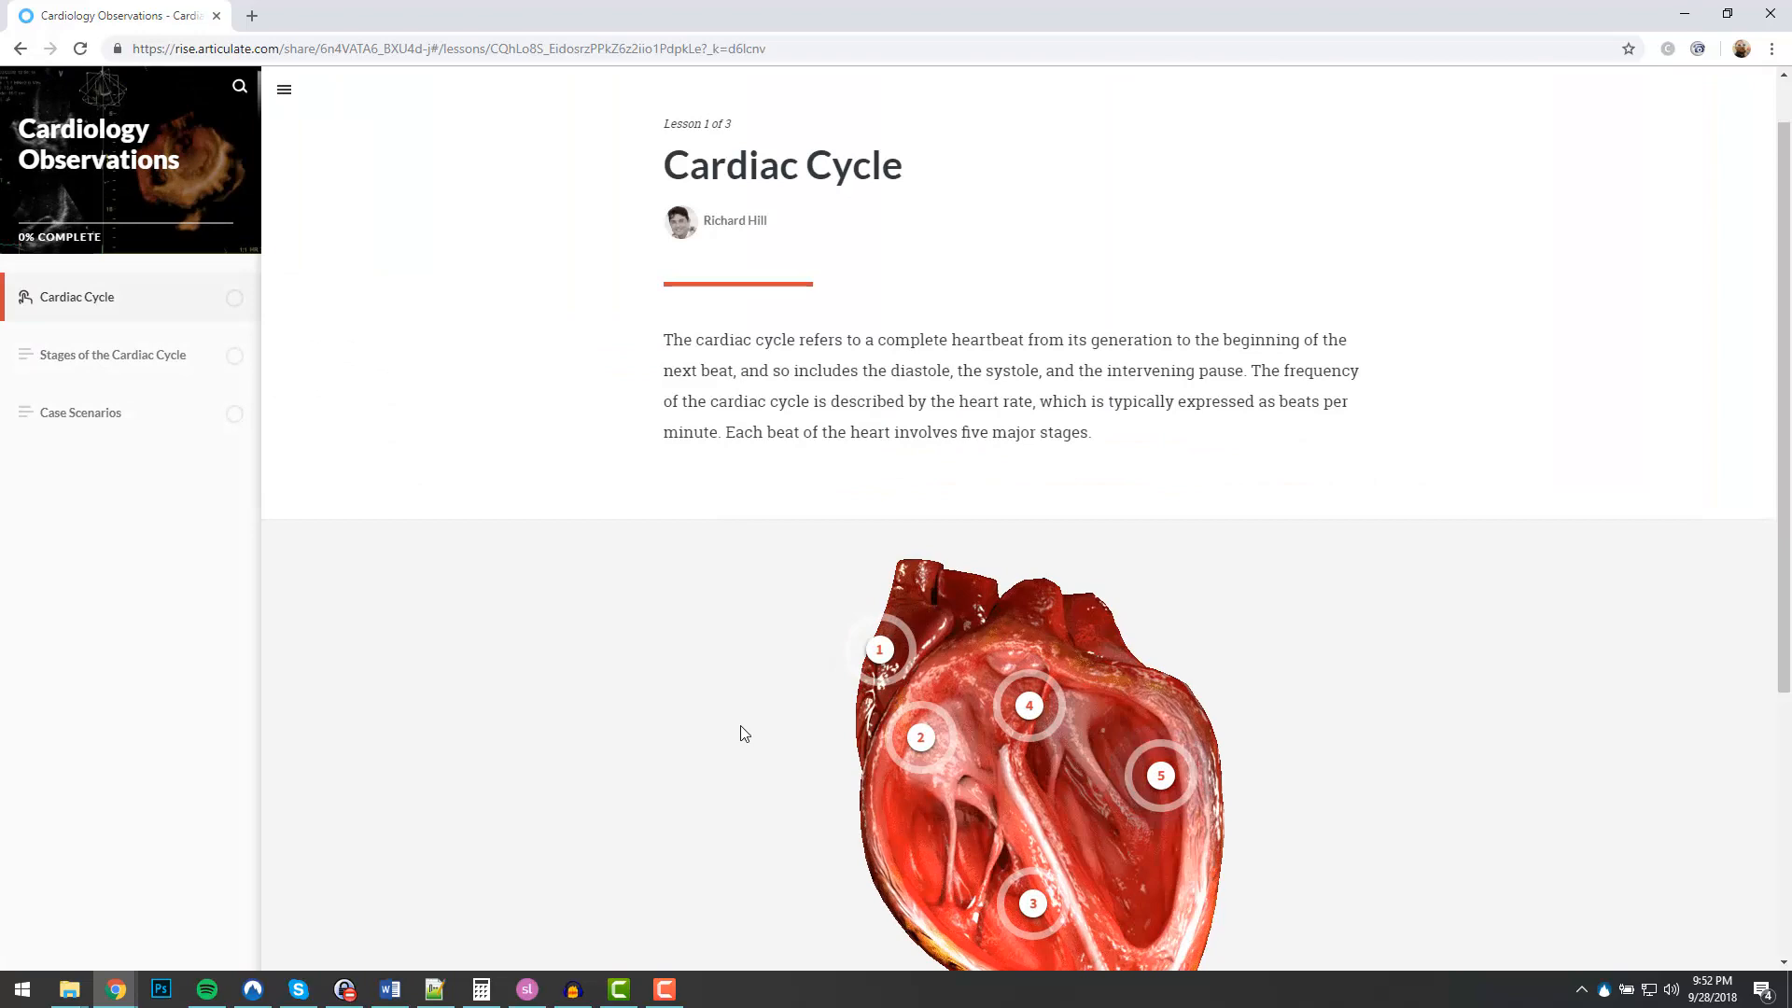
scroll("down", 3)
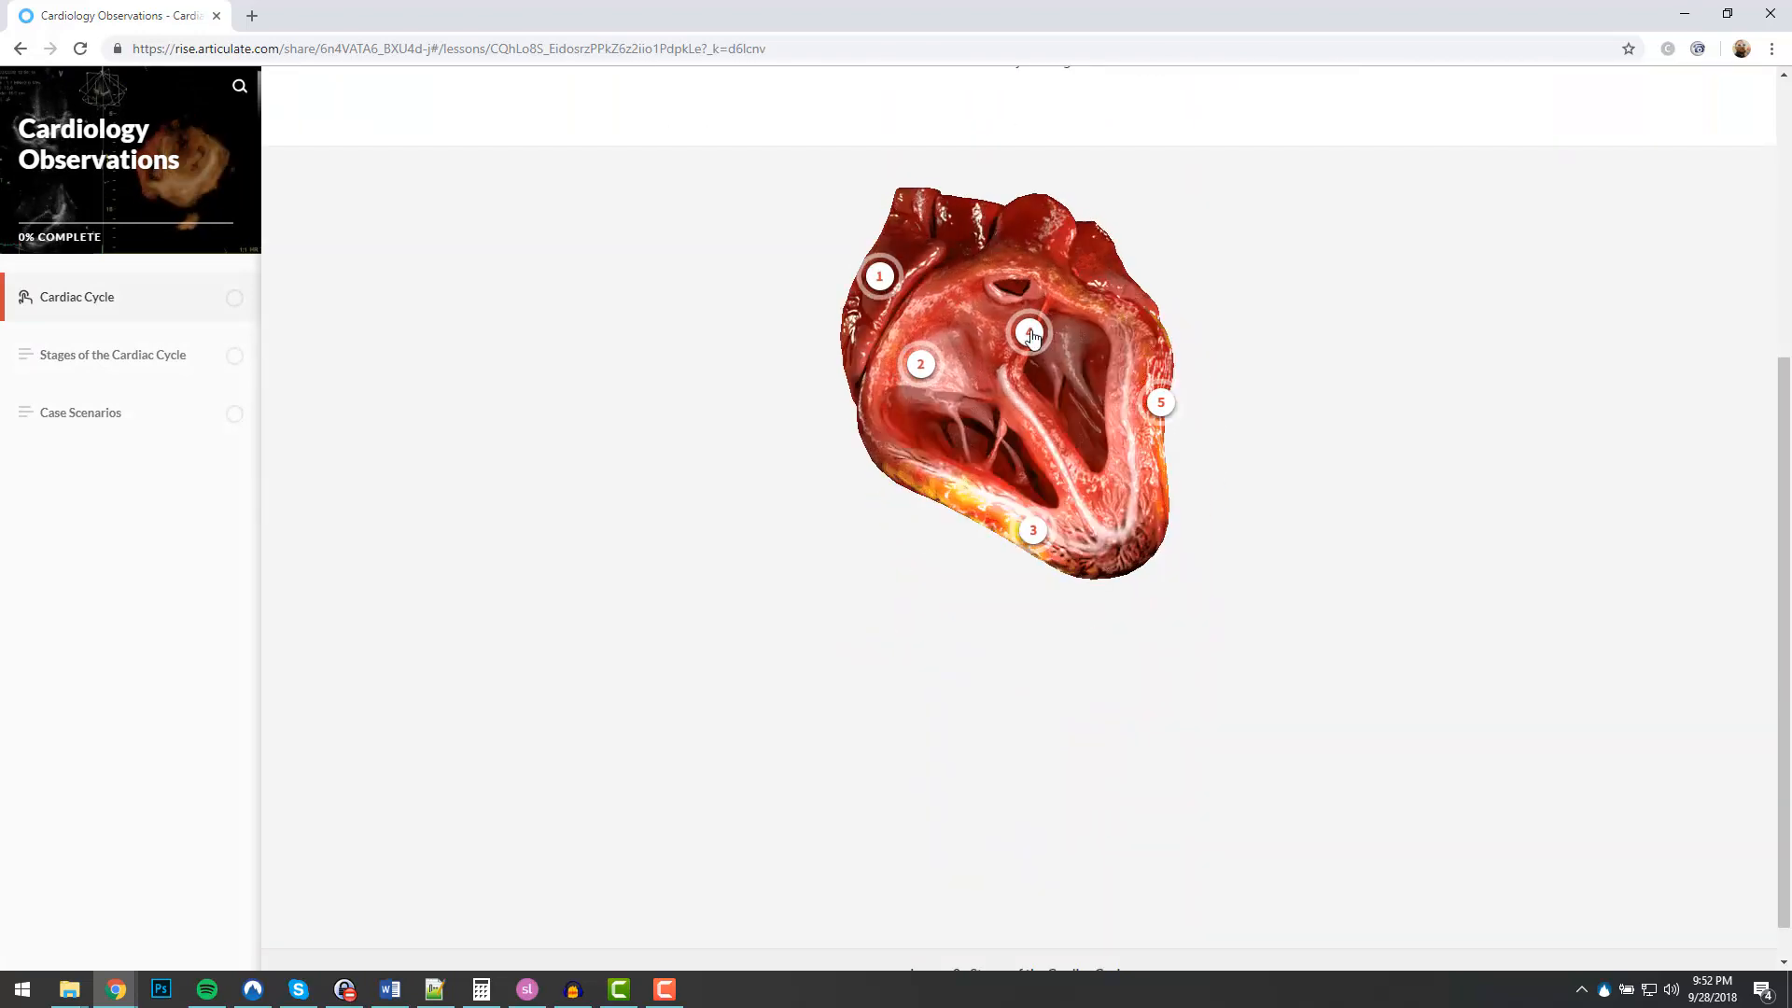
left_click(1029, 332)
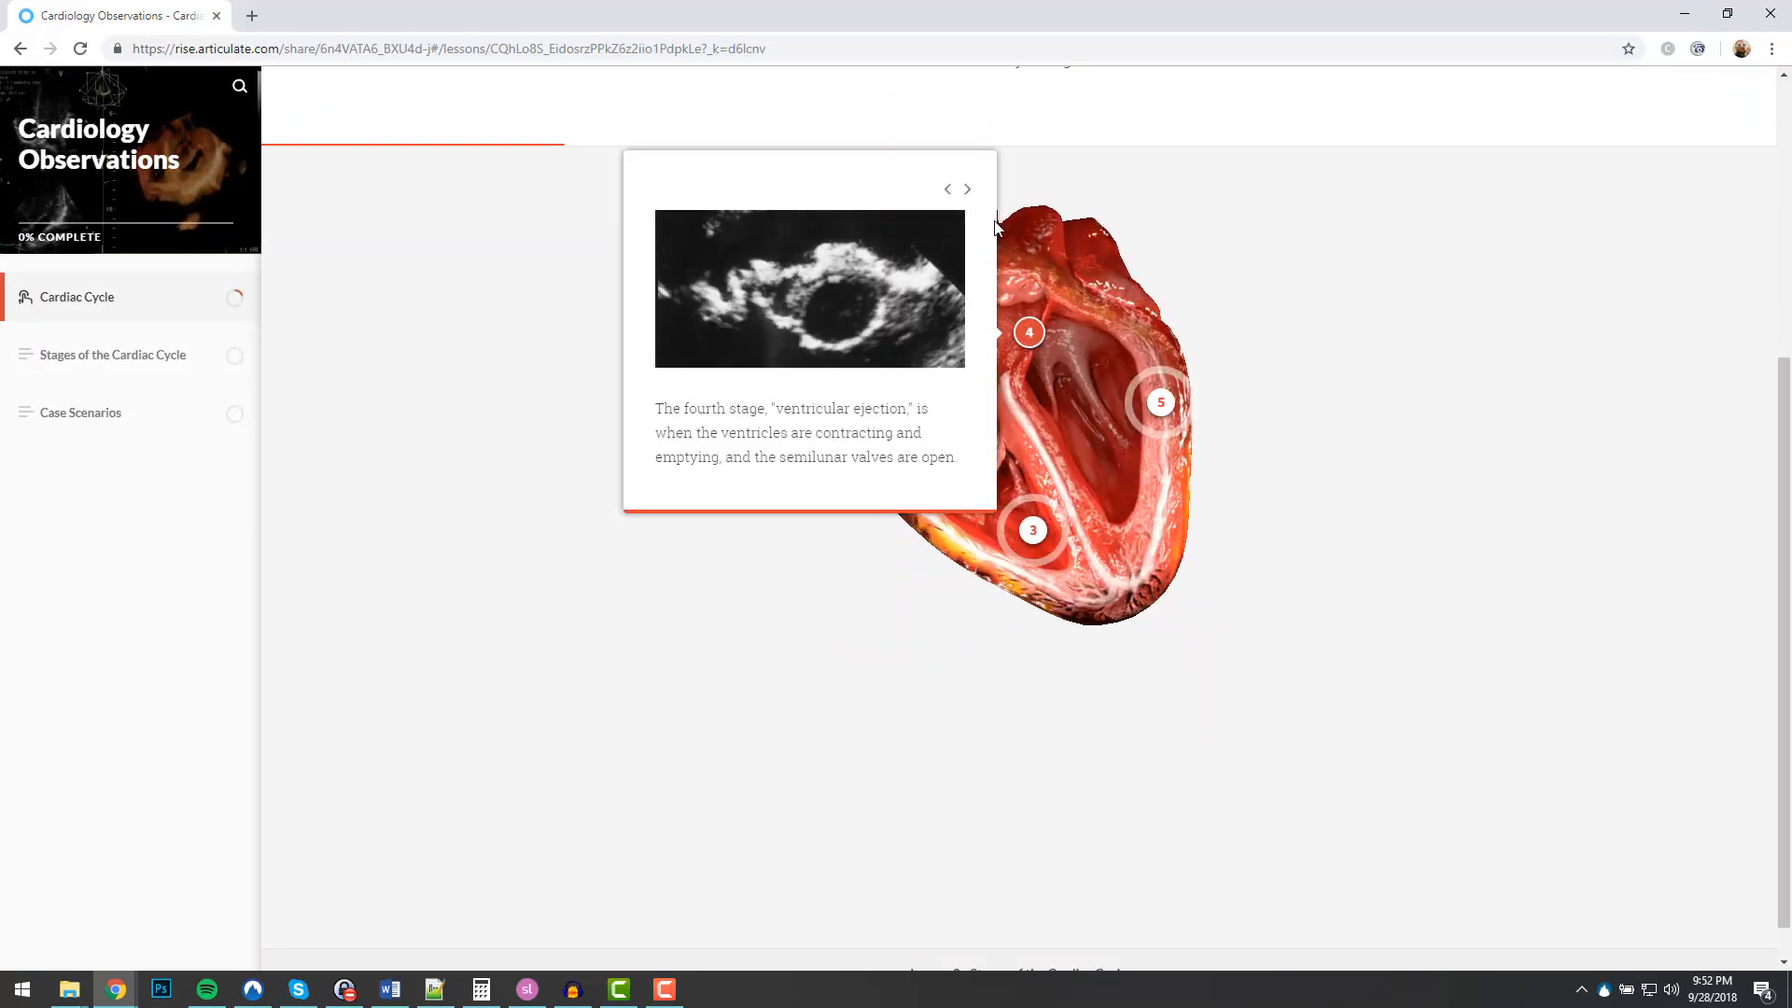
left_click(967, 189)
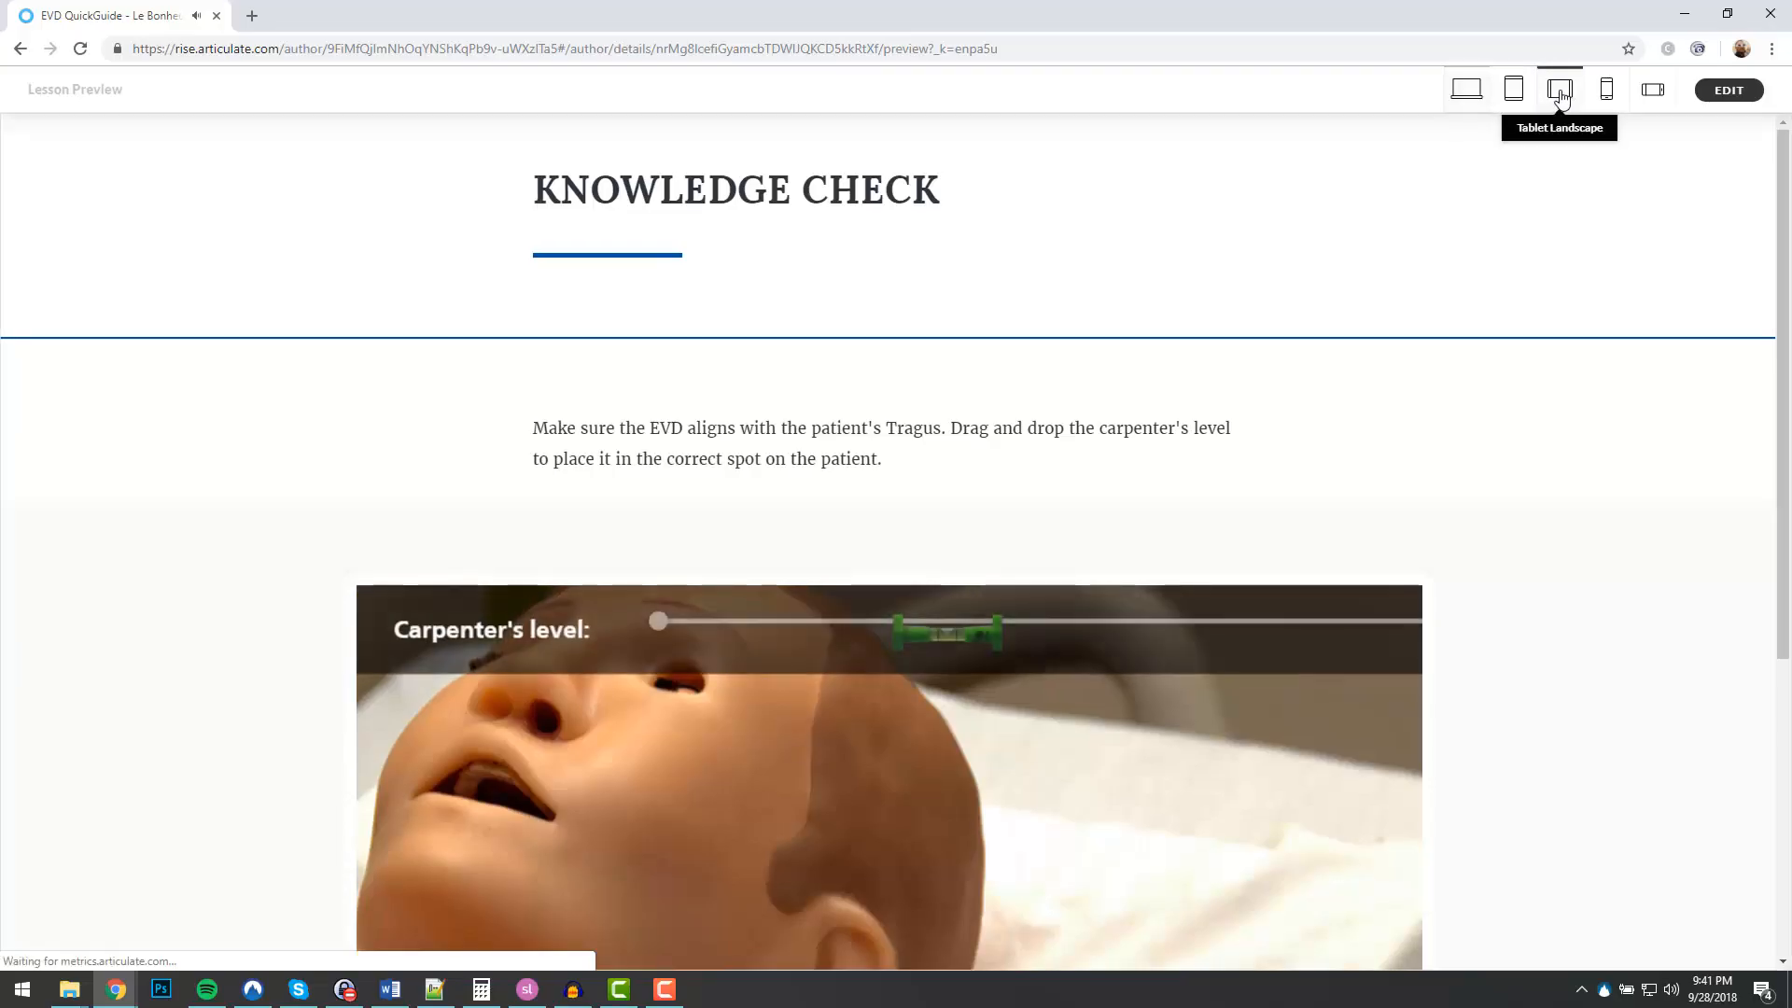
Step: View the Knowledge Check drag-and-drop lesson at tablet landscape size
left_click(1559, 89)
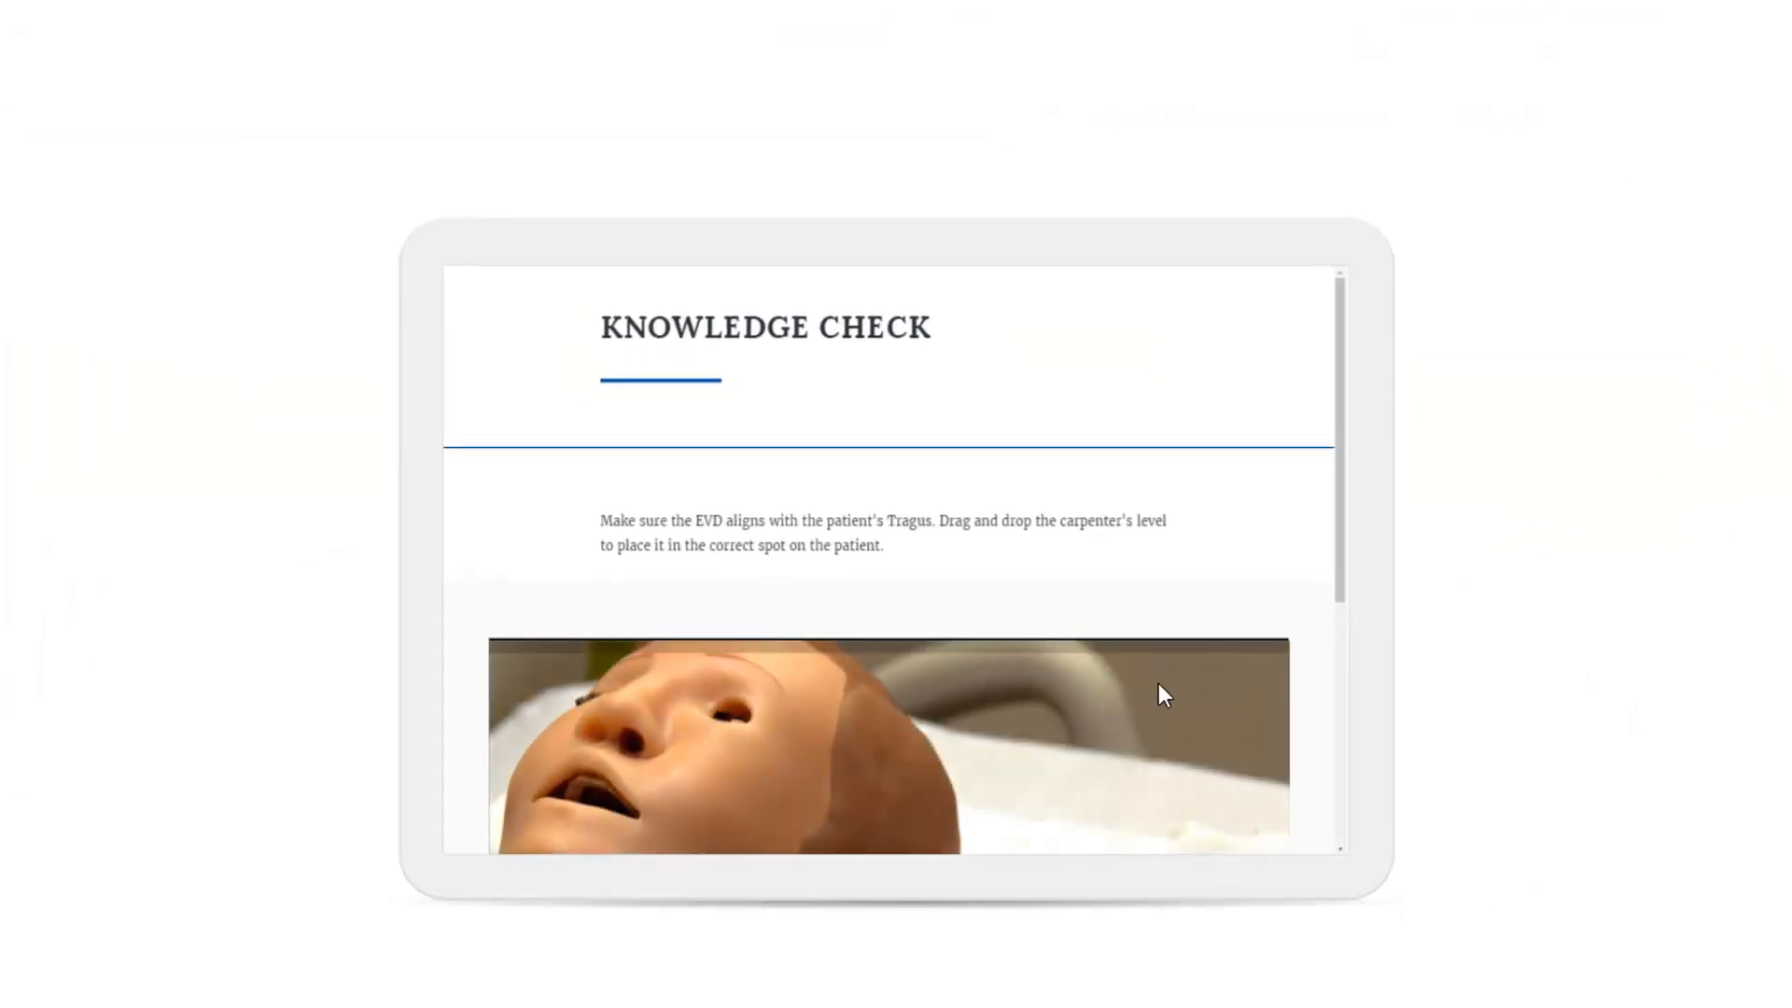
scroll("down", 3)
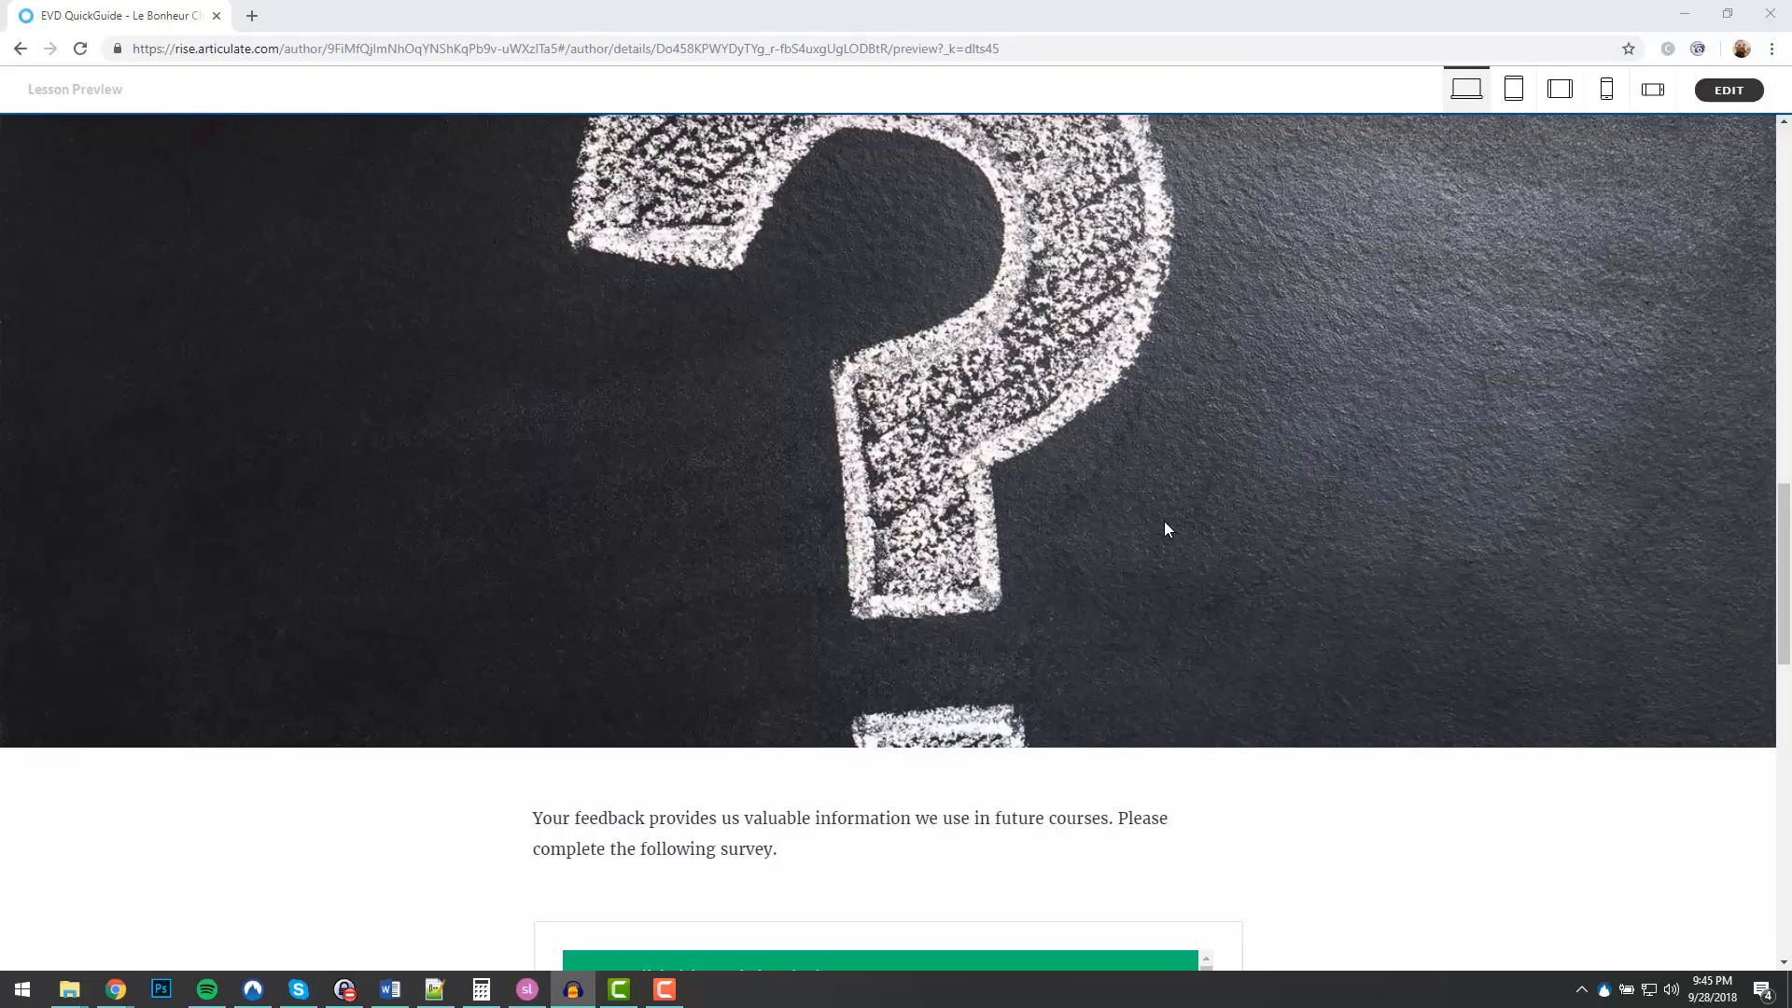
Step: Give the SurveyMonkey survey a star skill rating and Yes/No answers to the next two questions
scroll("down", 3)
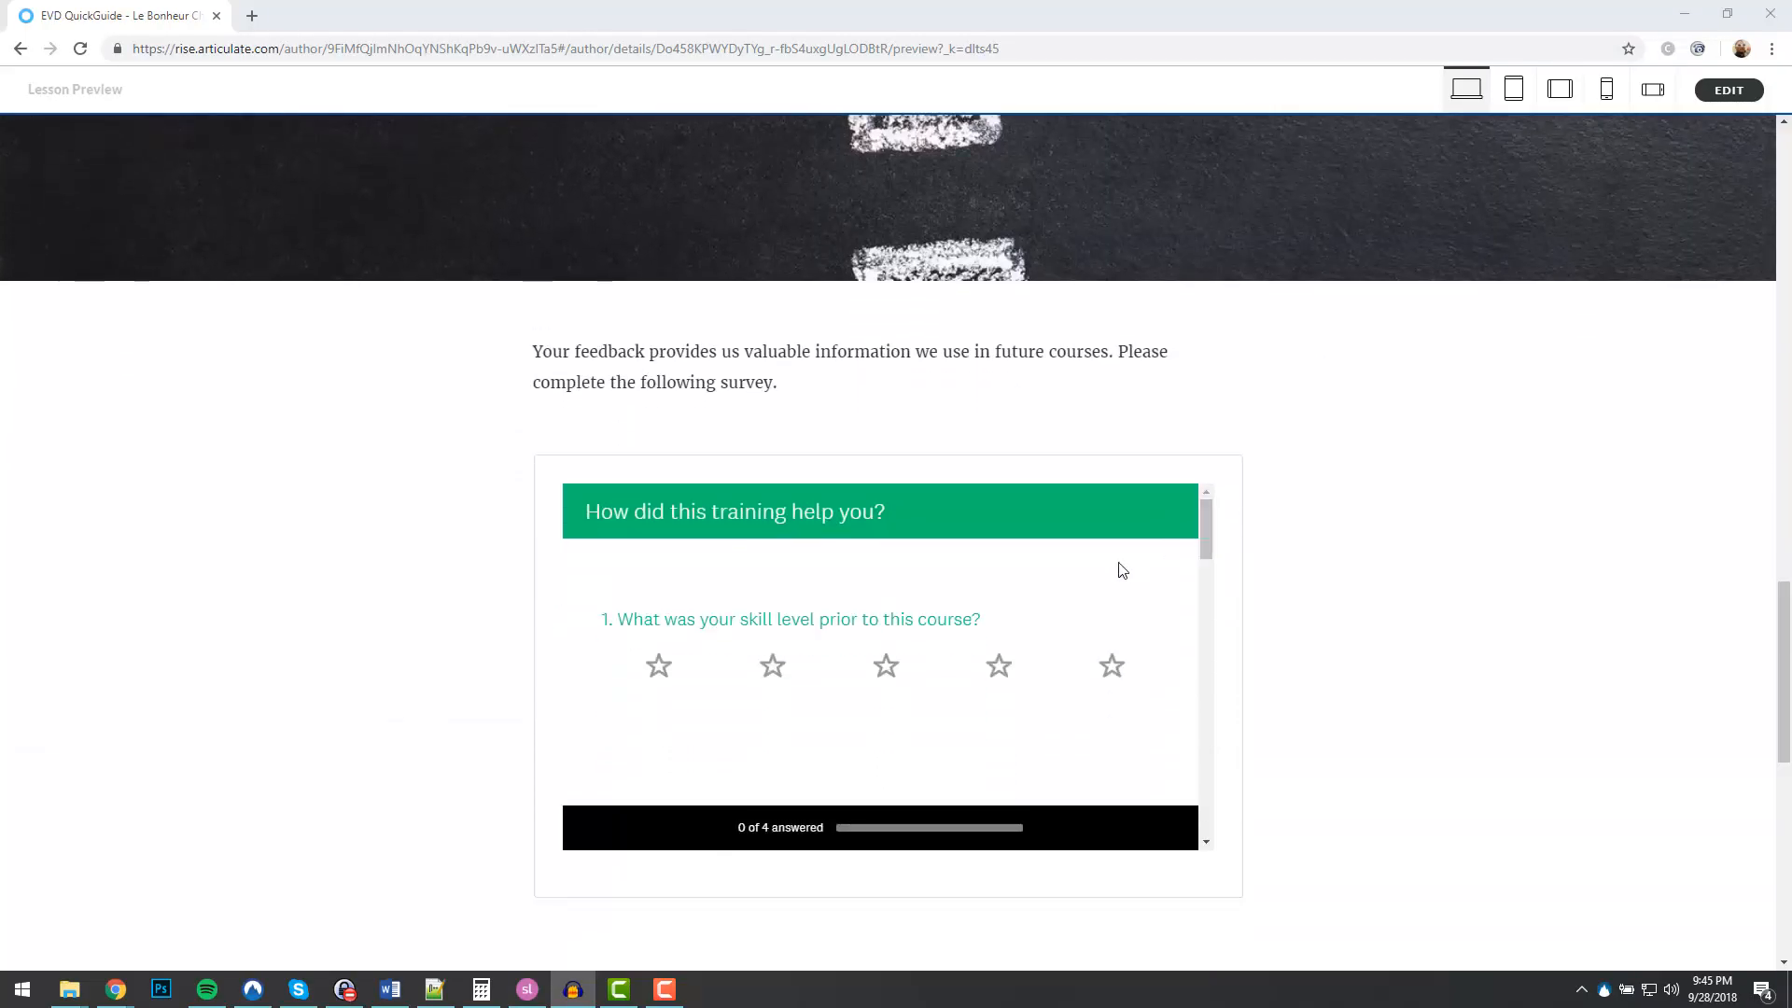
left_click(998, 667)
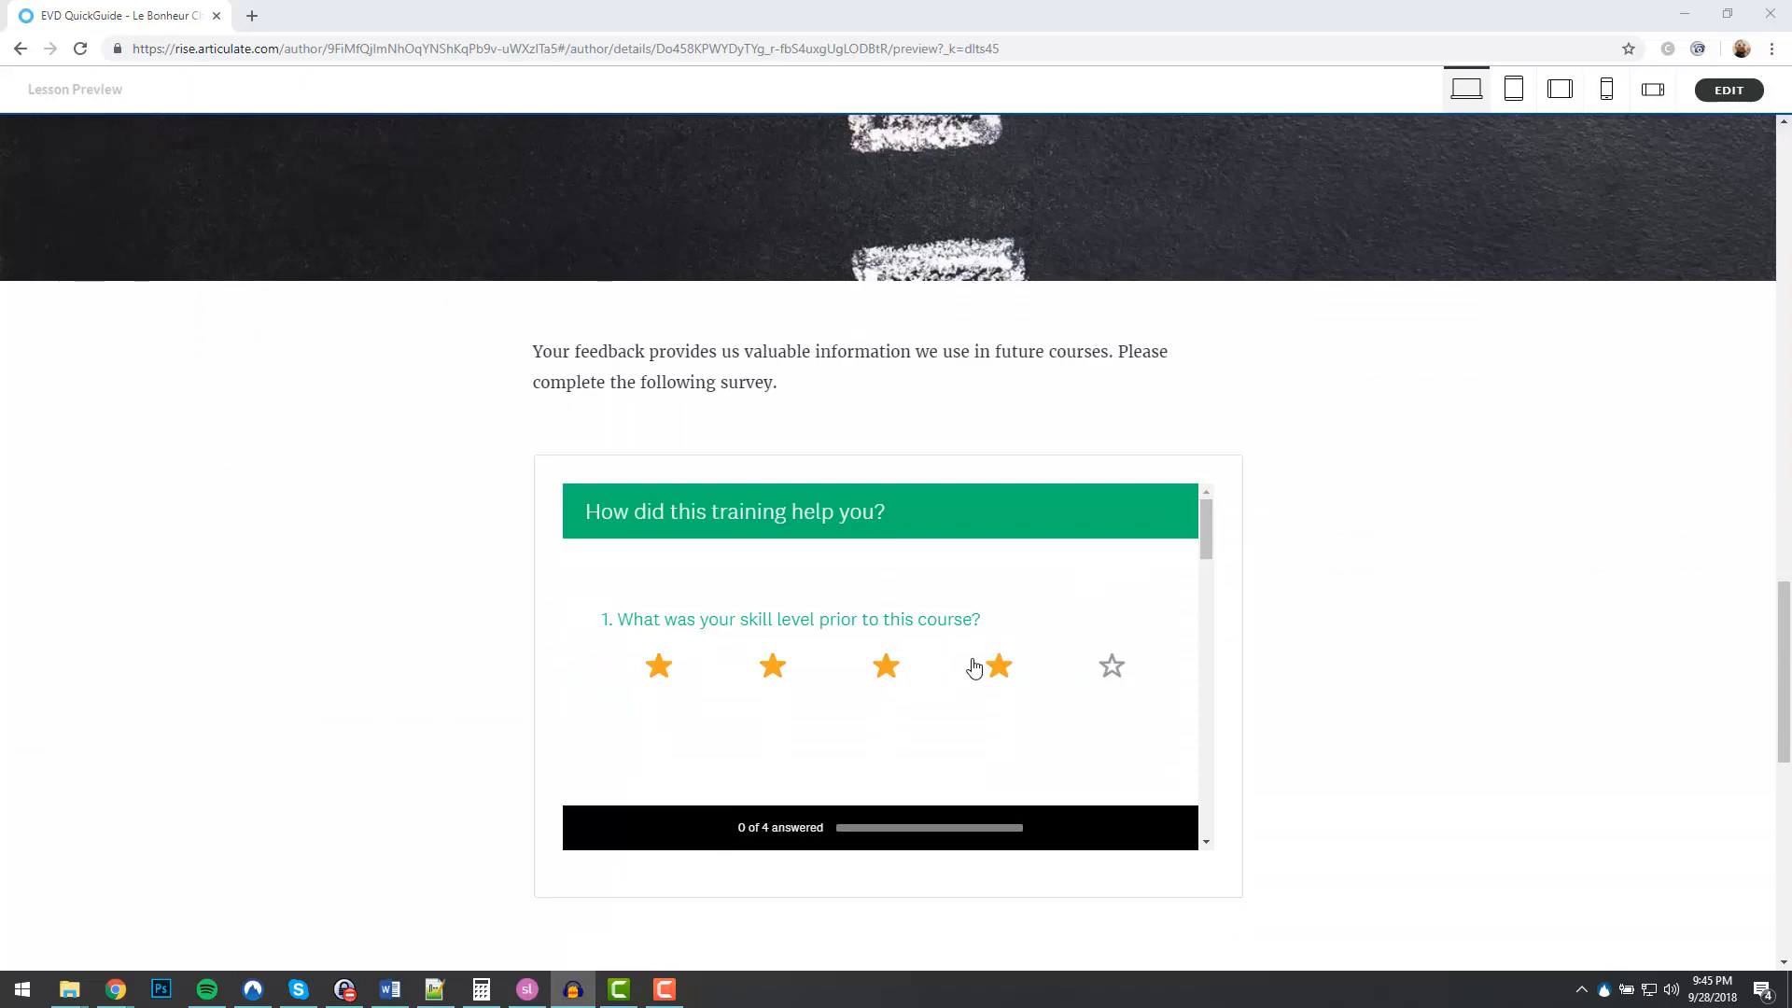
left_click(998, 666)
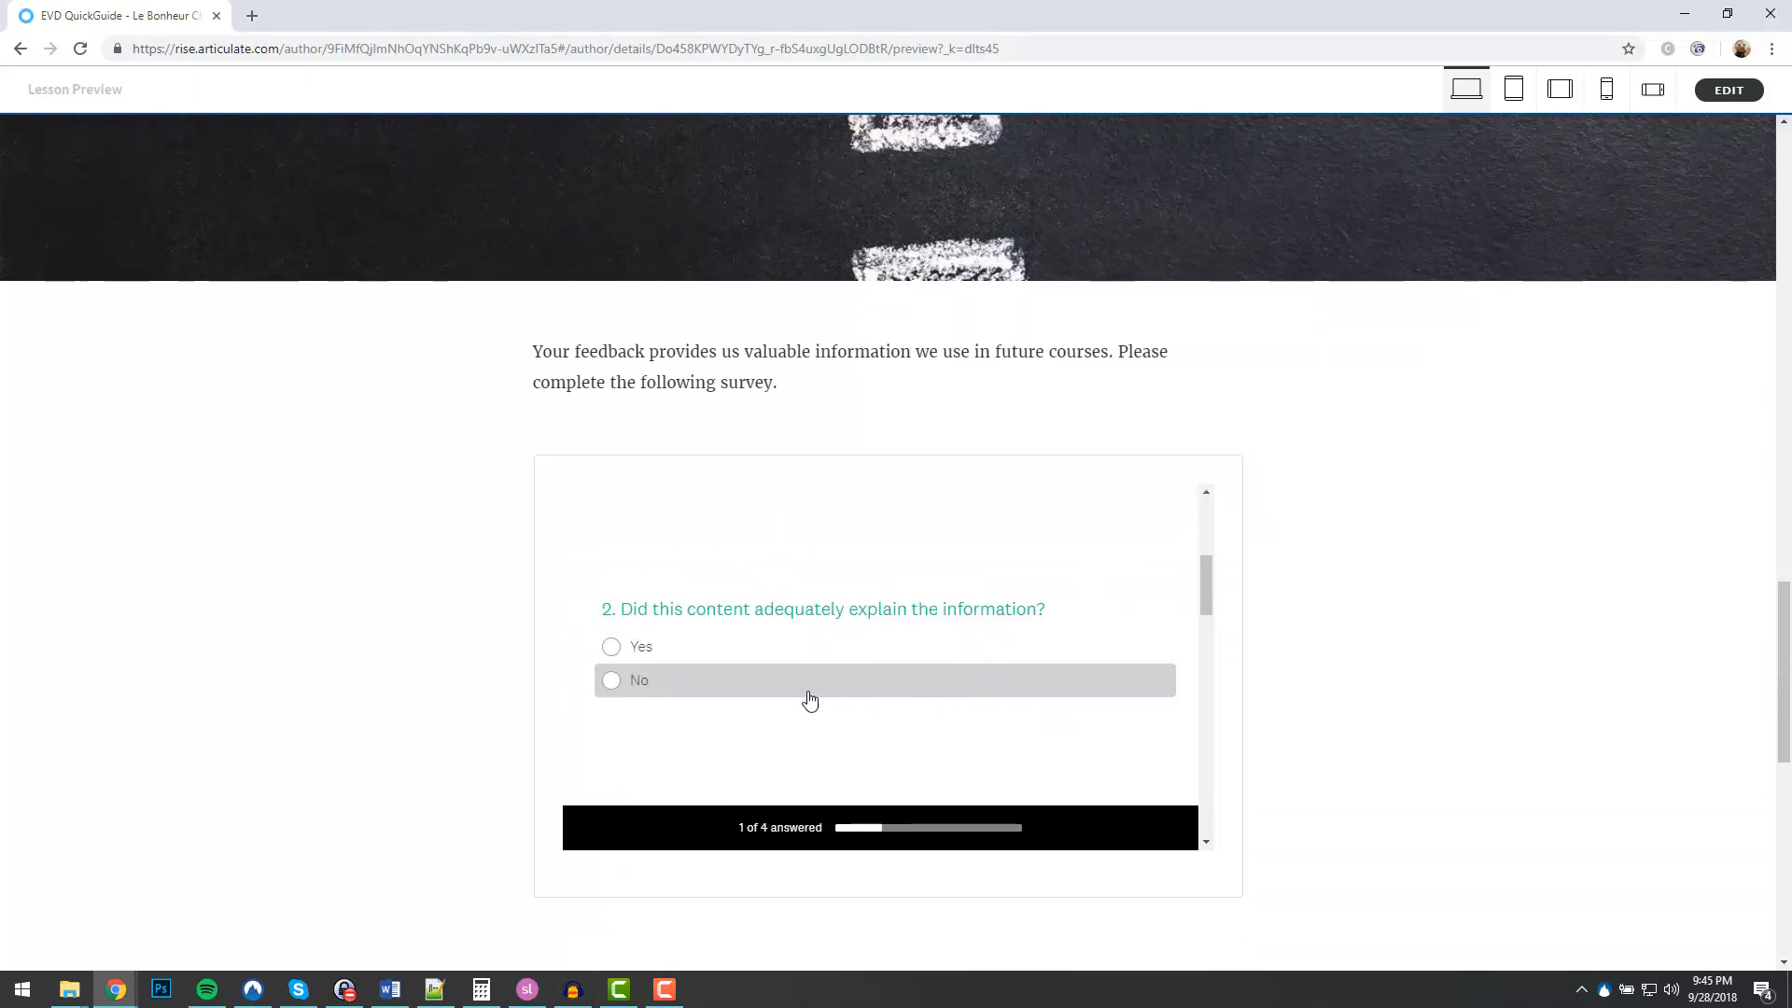
left_click(639, 680)
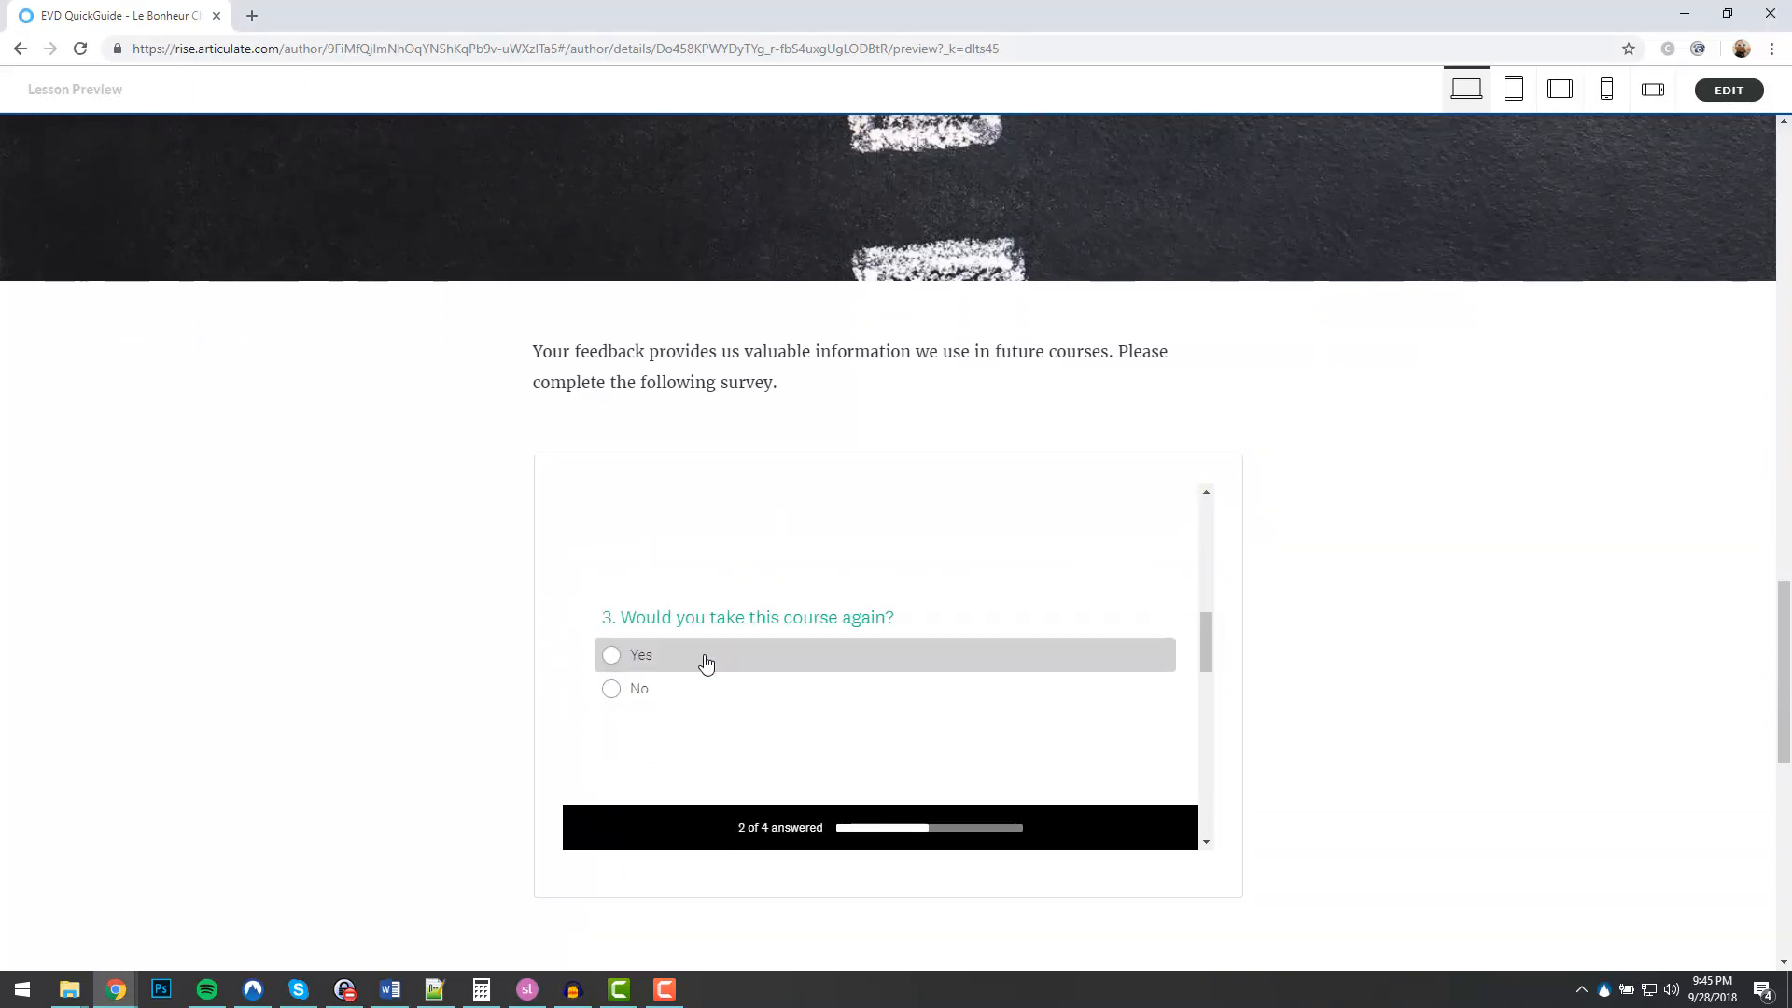
left_click(1728, 89)
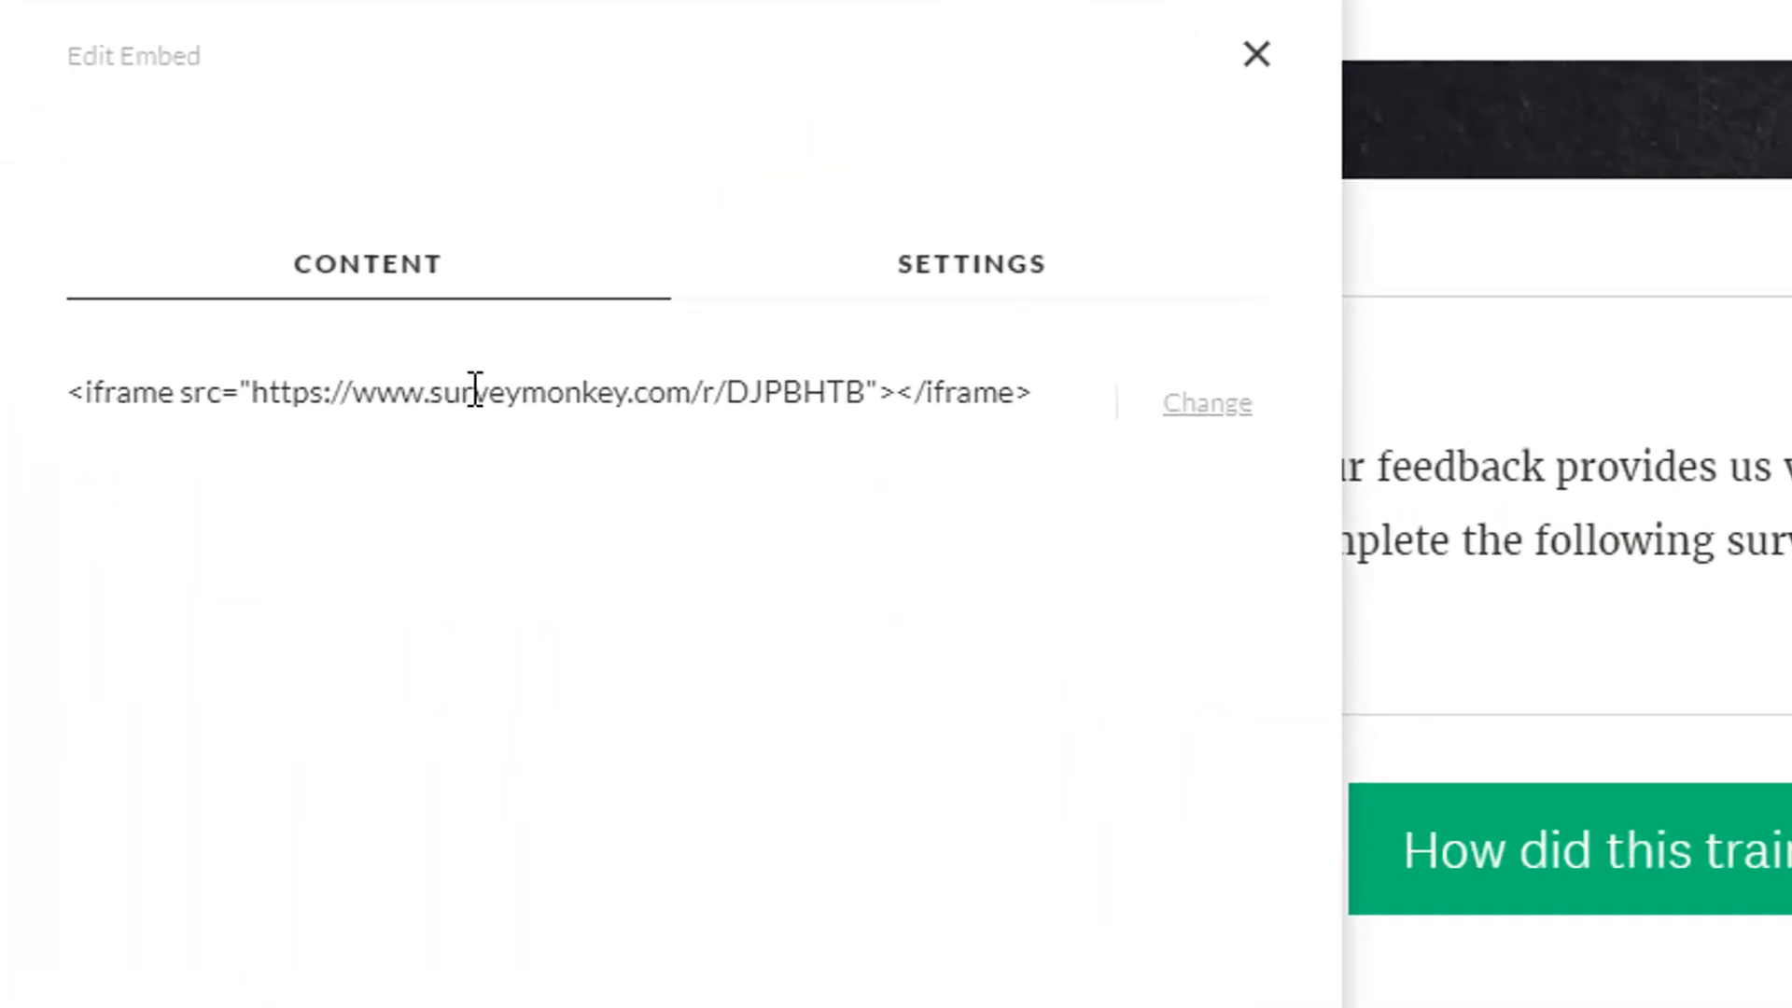
mouse_move(1088, 386)
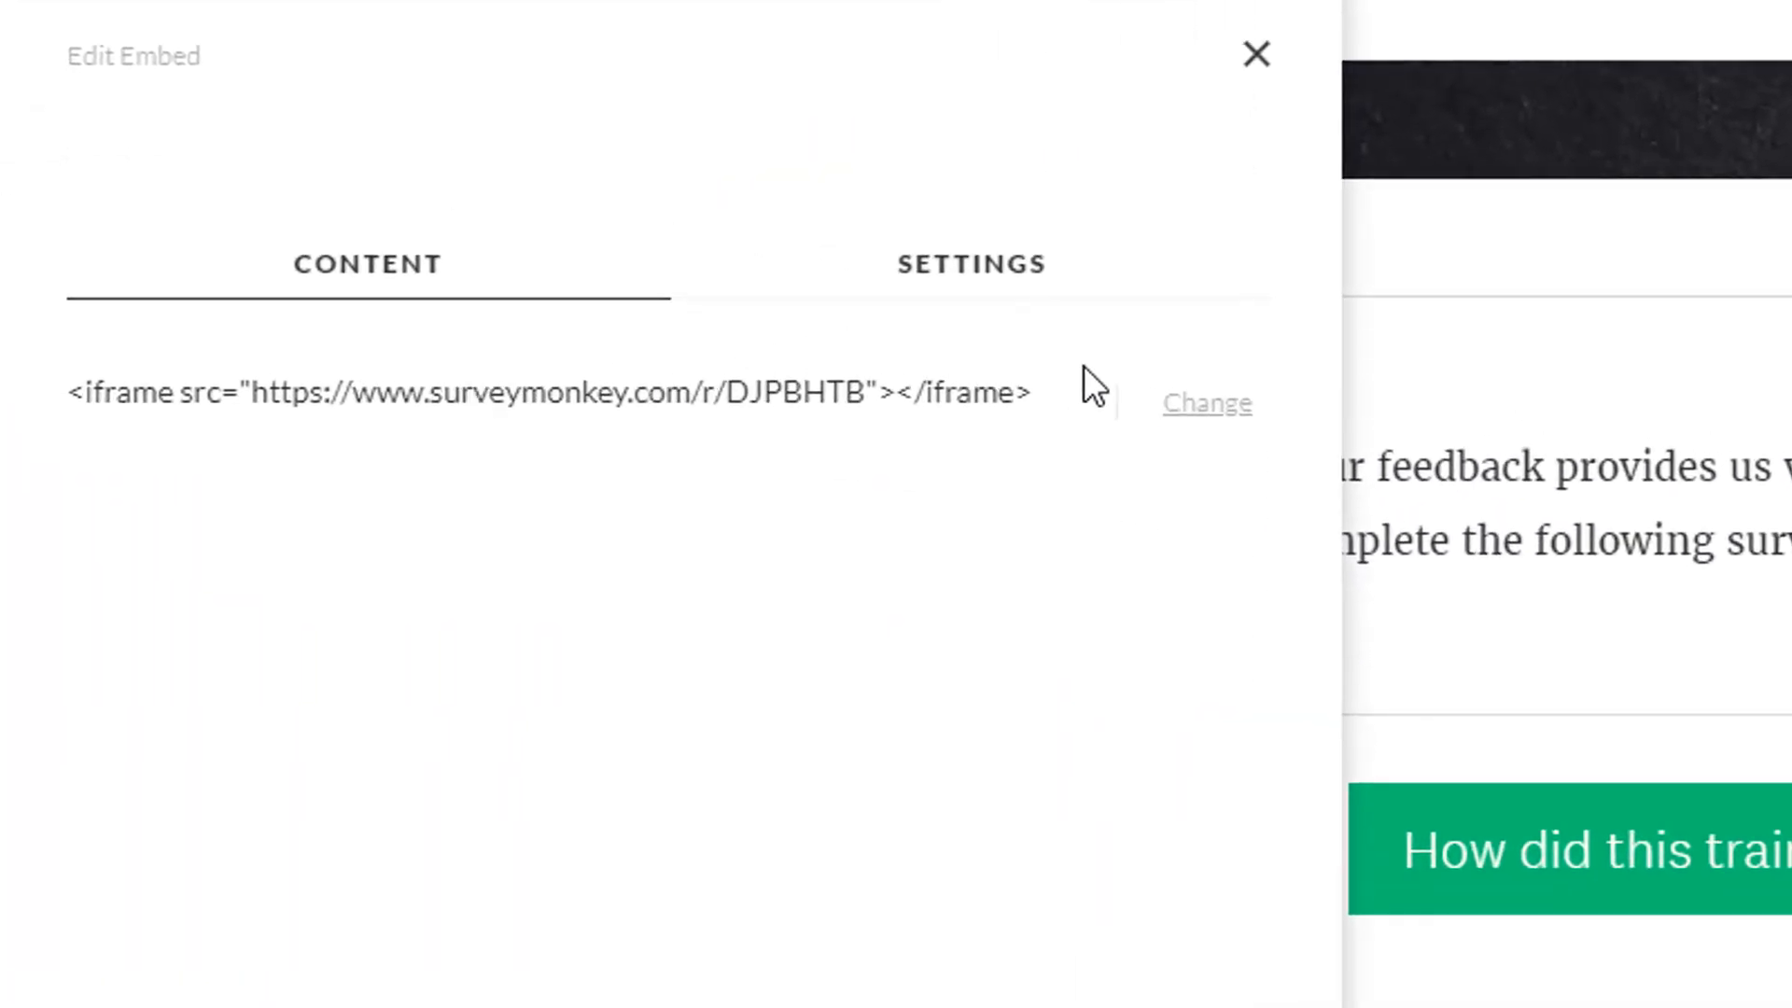
mouse_move(63, 406)
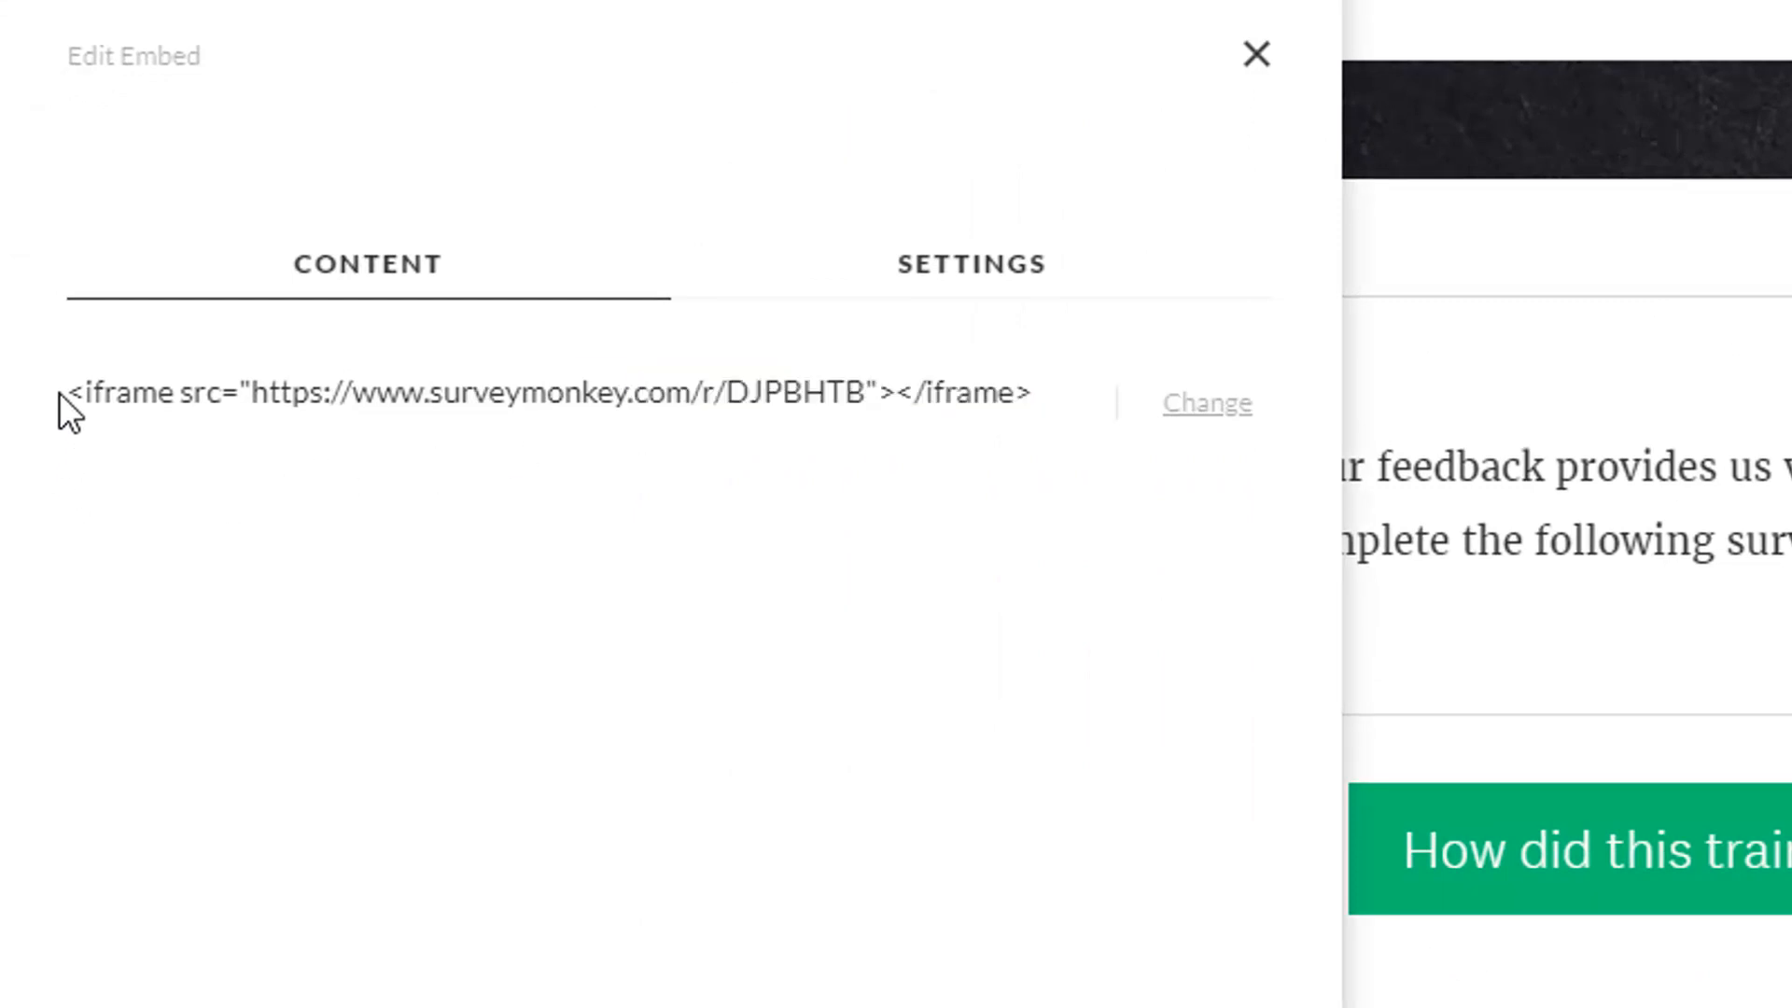
Step: Show the survey block's Edit Embed Content settings with its SurveyMonkey iframe code
left_click(1256, 55)
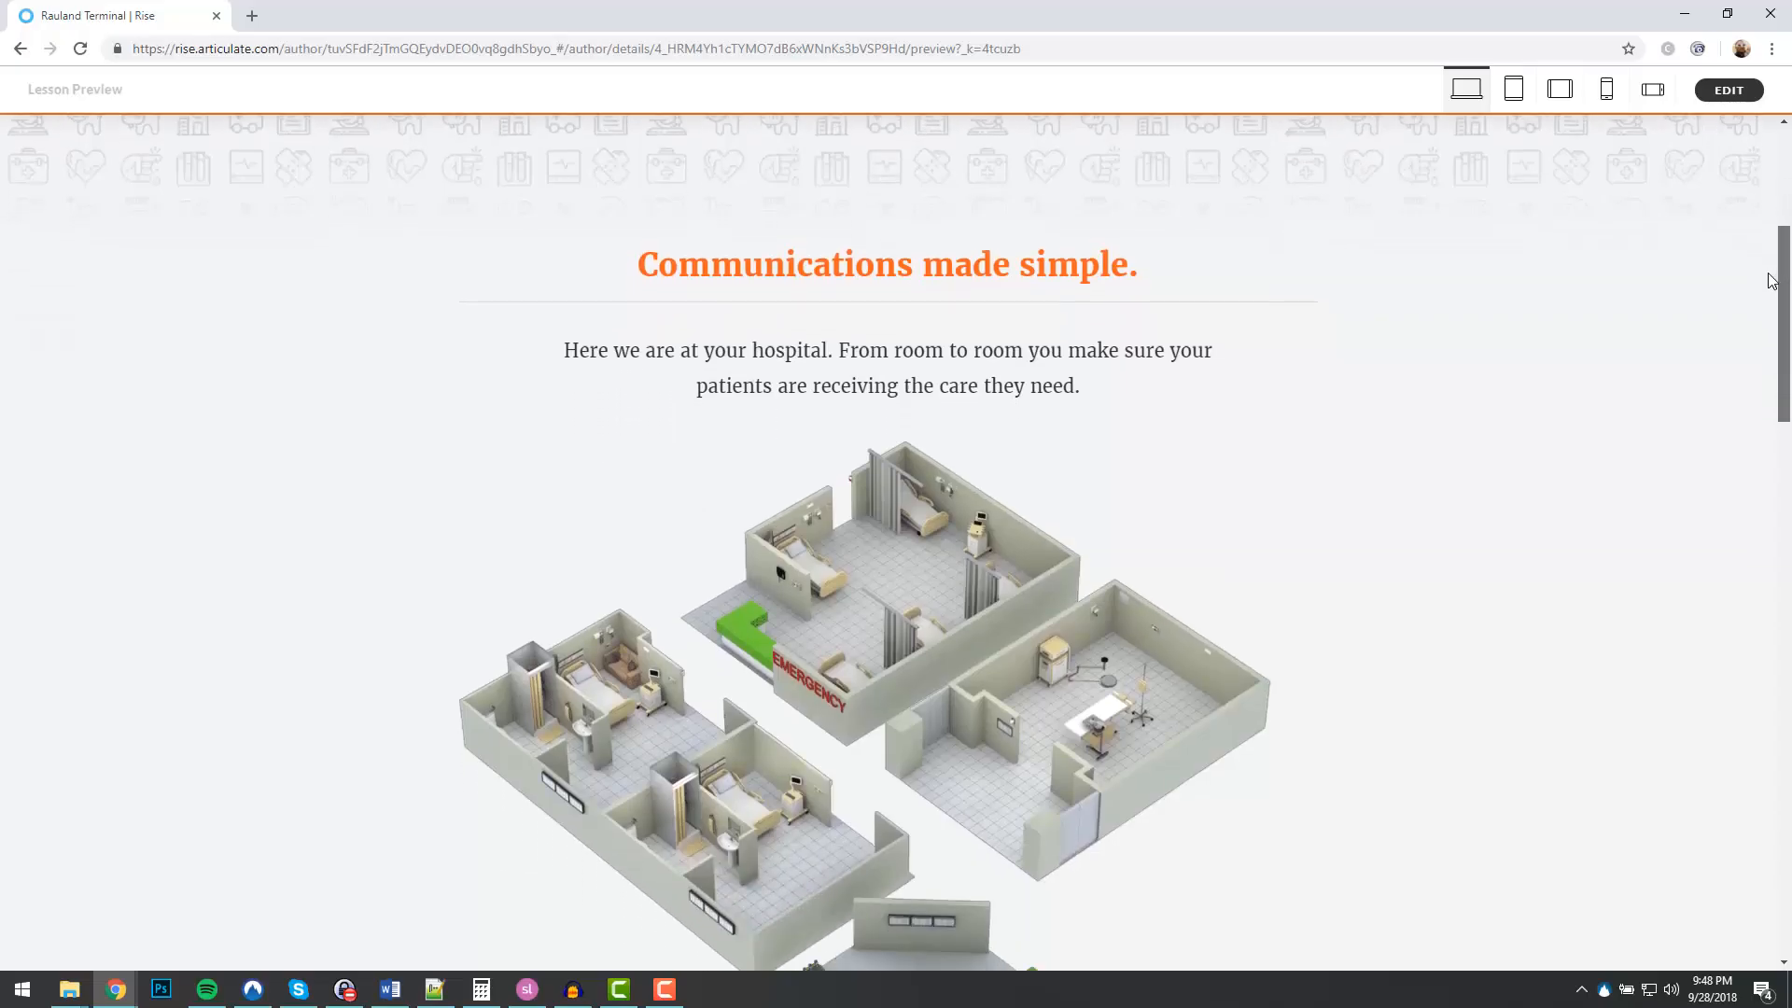
scroll("up", 3)
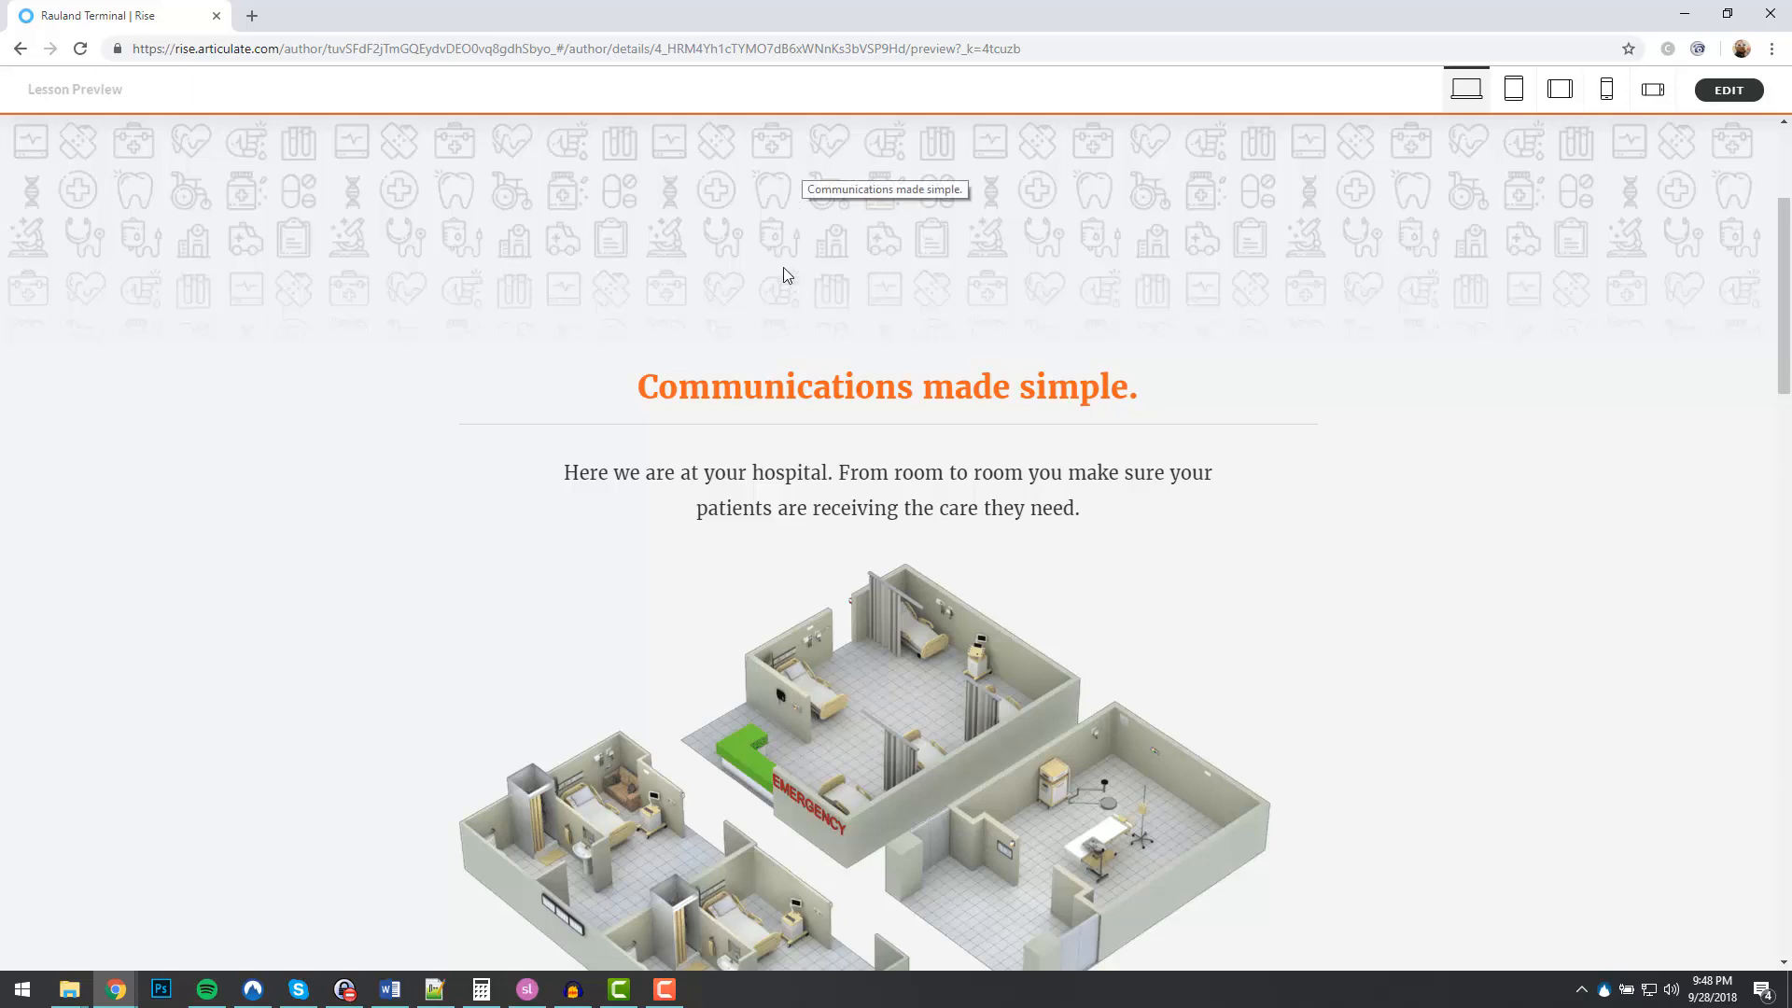
mouse_move(1232, 210)
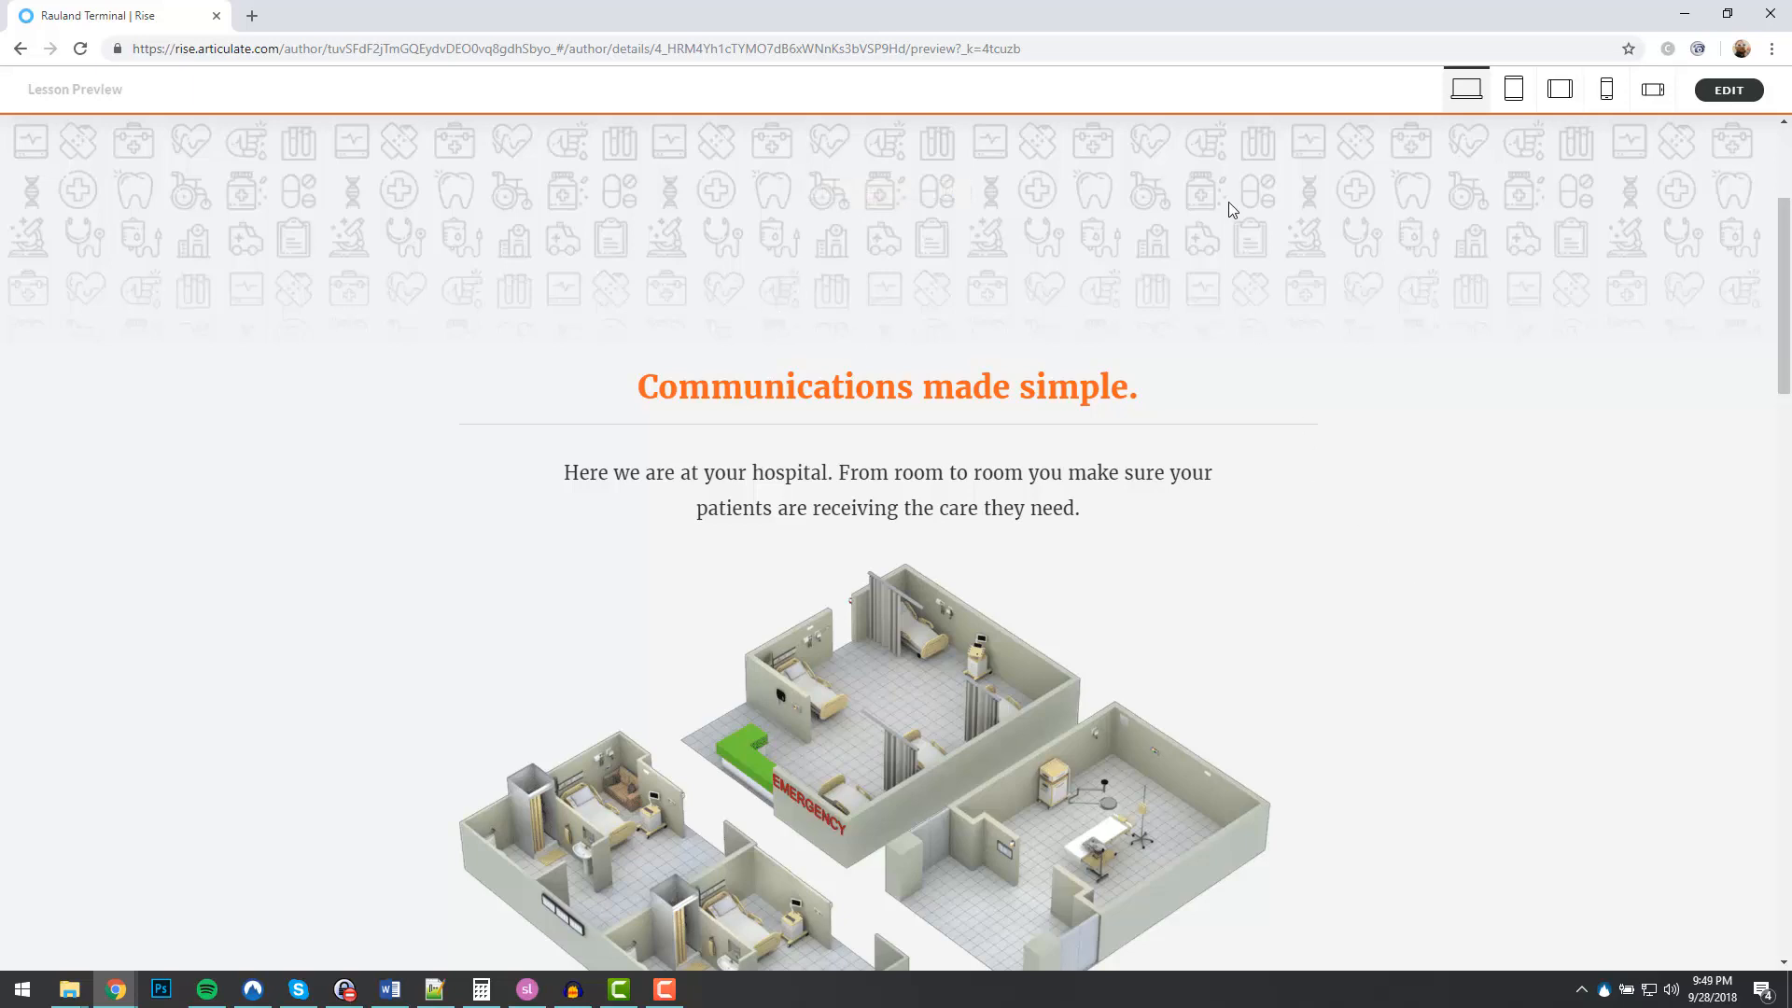
mouse_move(1222, 309)
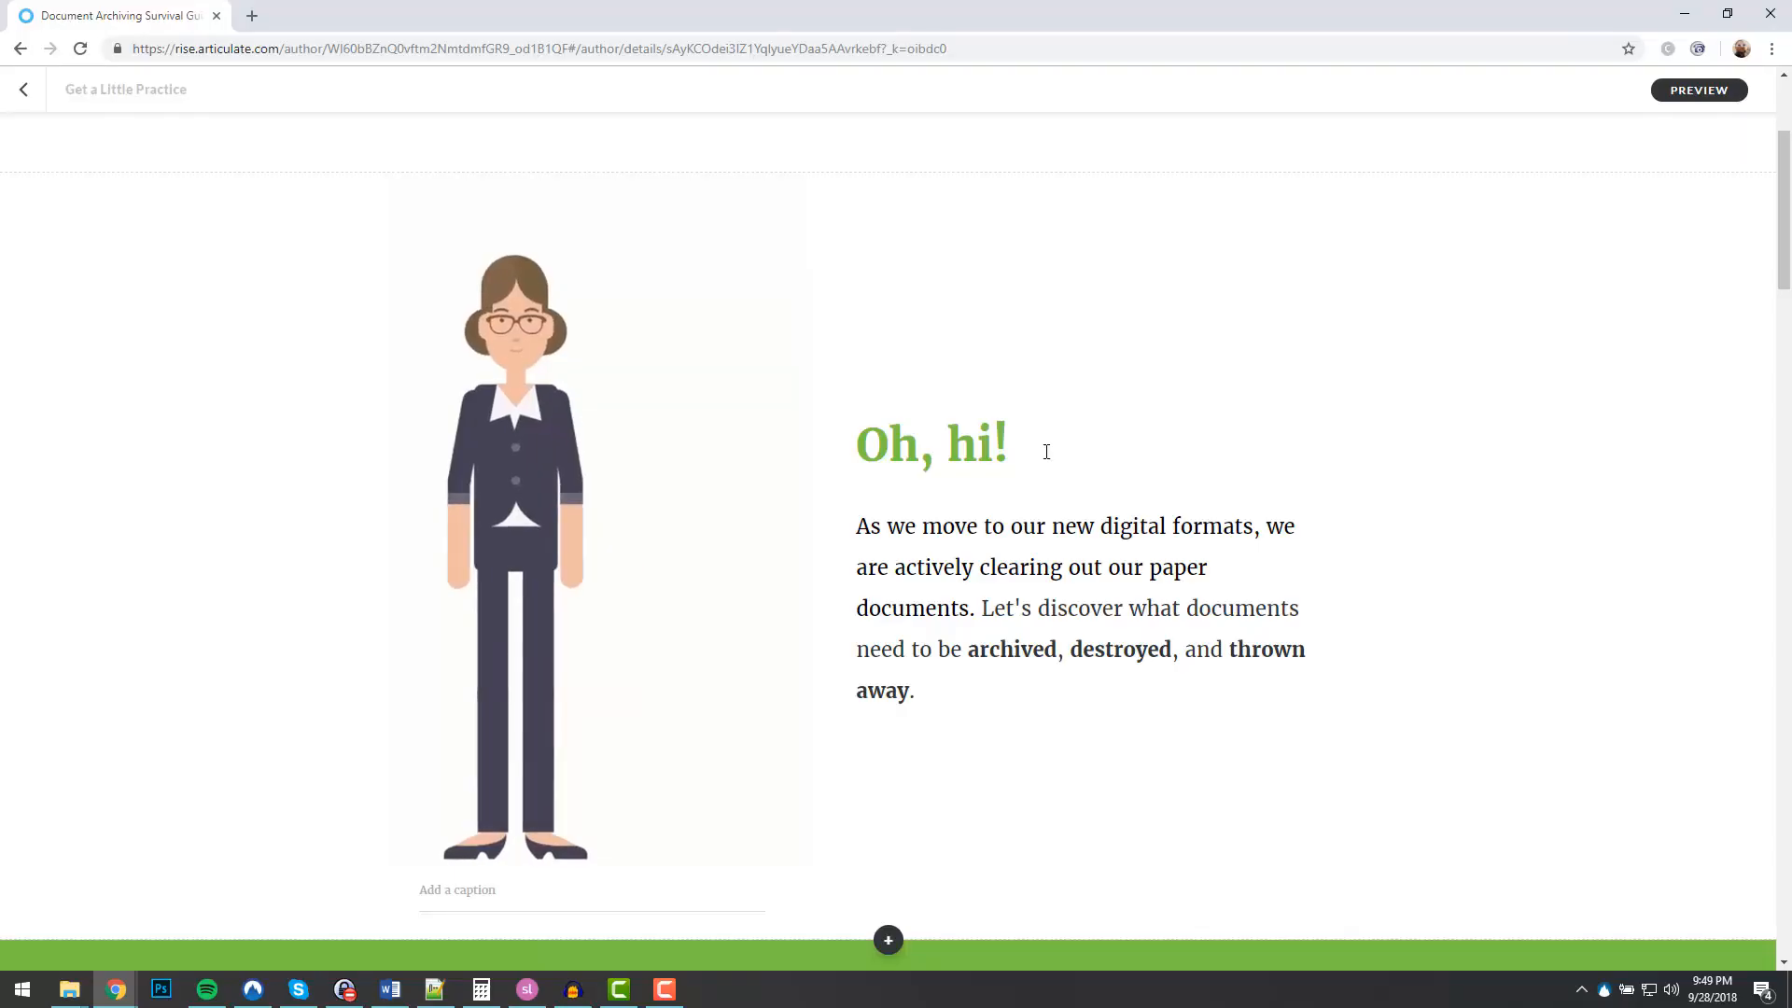
Step: Start a new block template from the lesson, pick two blocks and save to reach the naming prompt
left_click(888, 941)
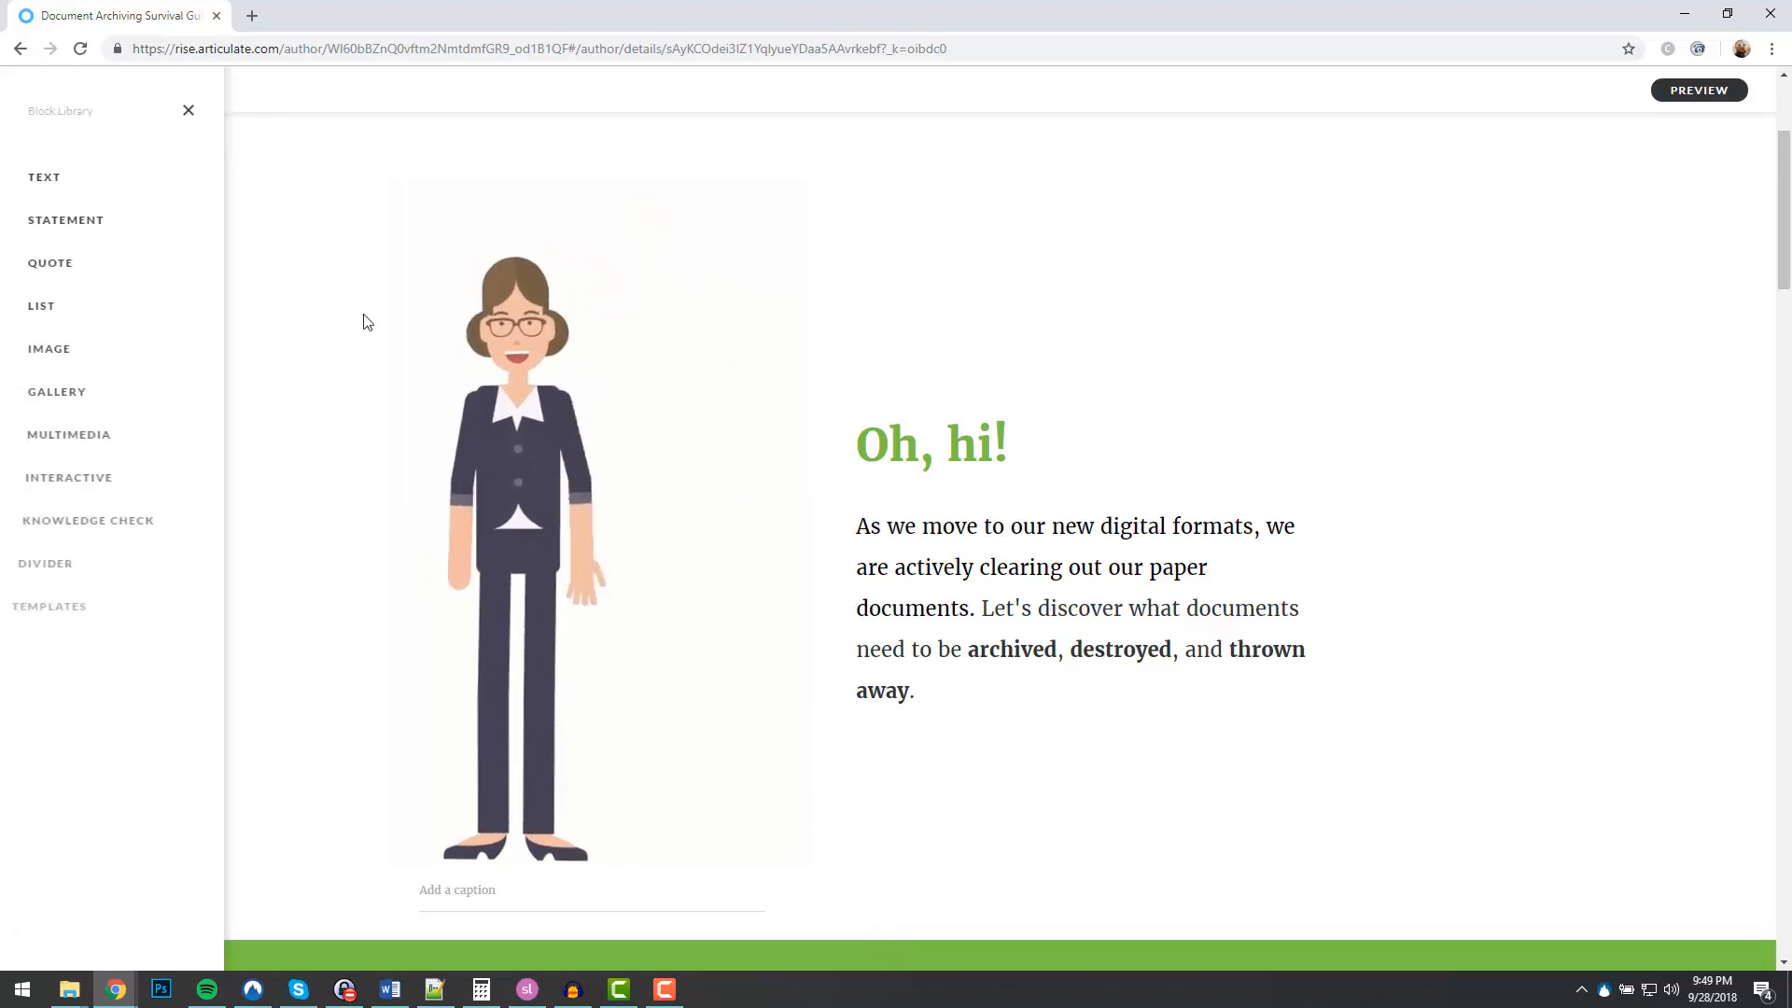
left_click(65, 606)
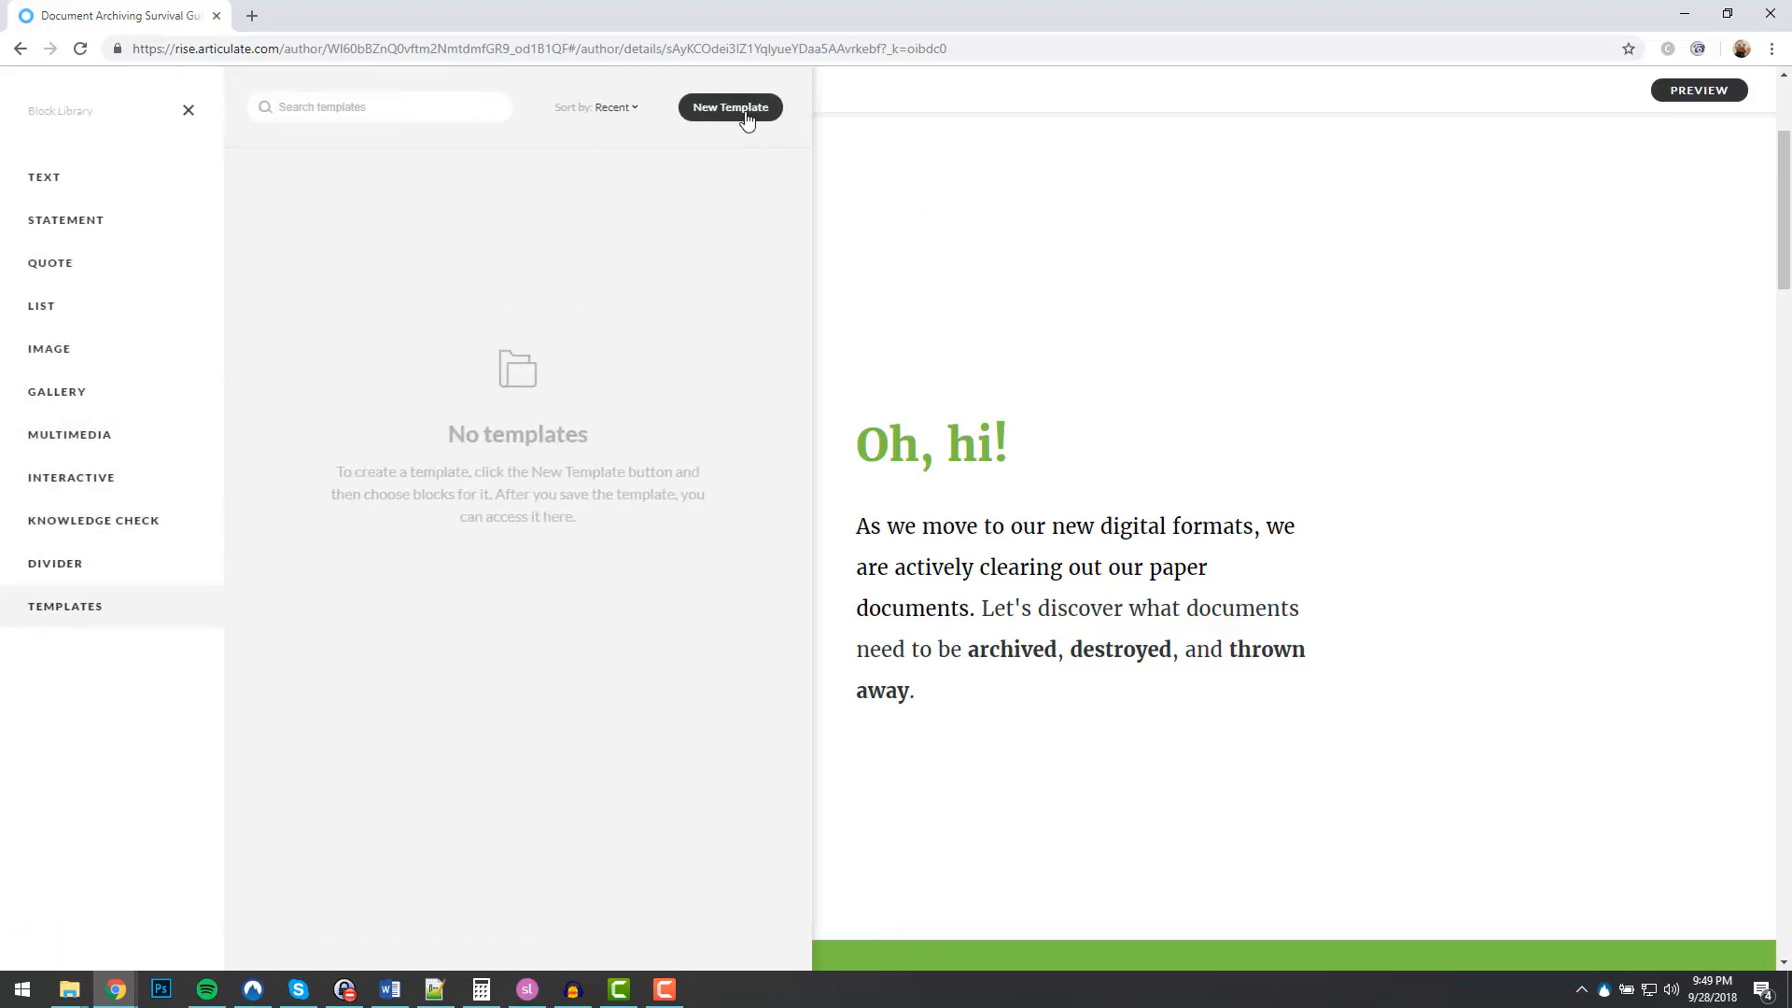
left_click(729, 106)
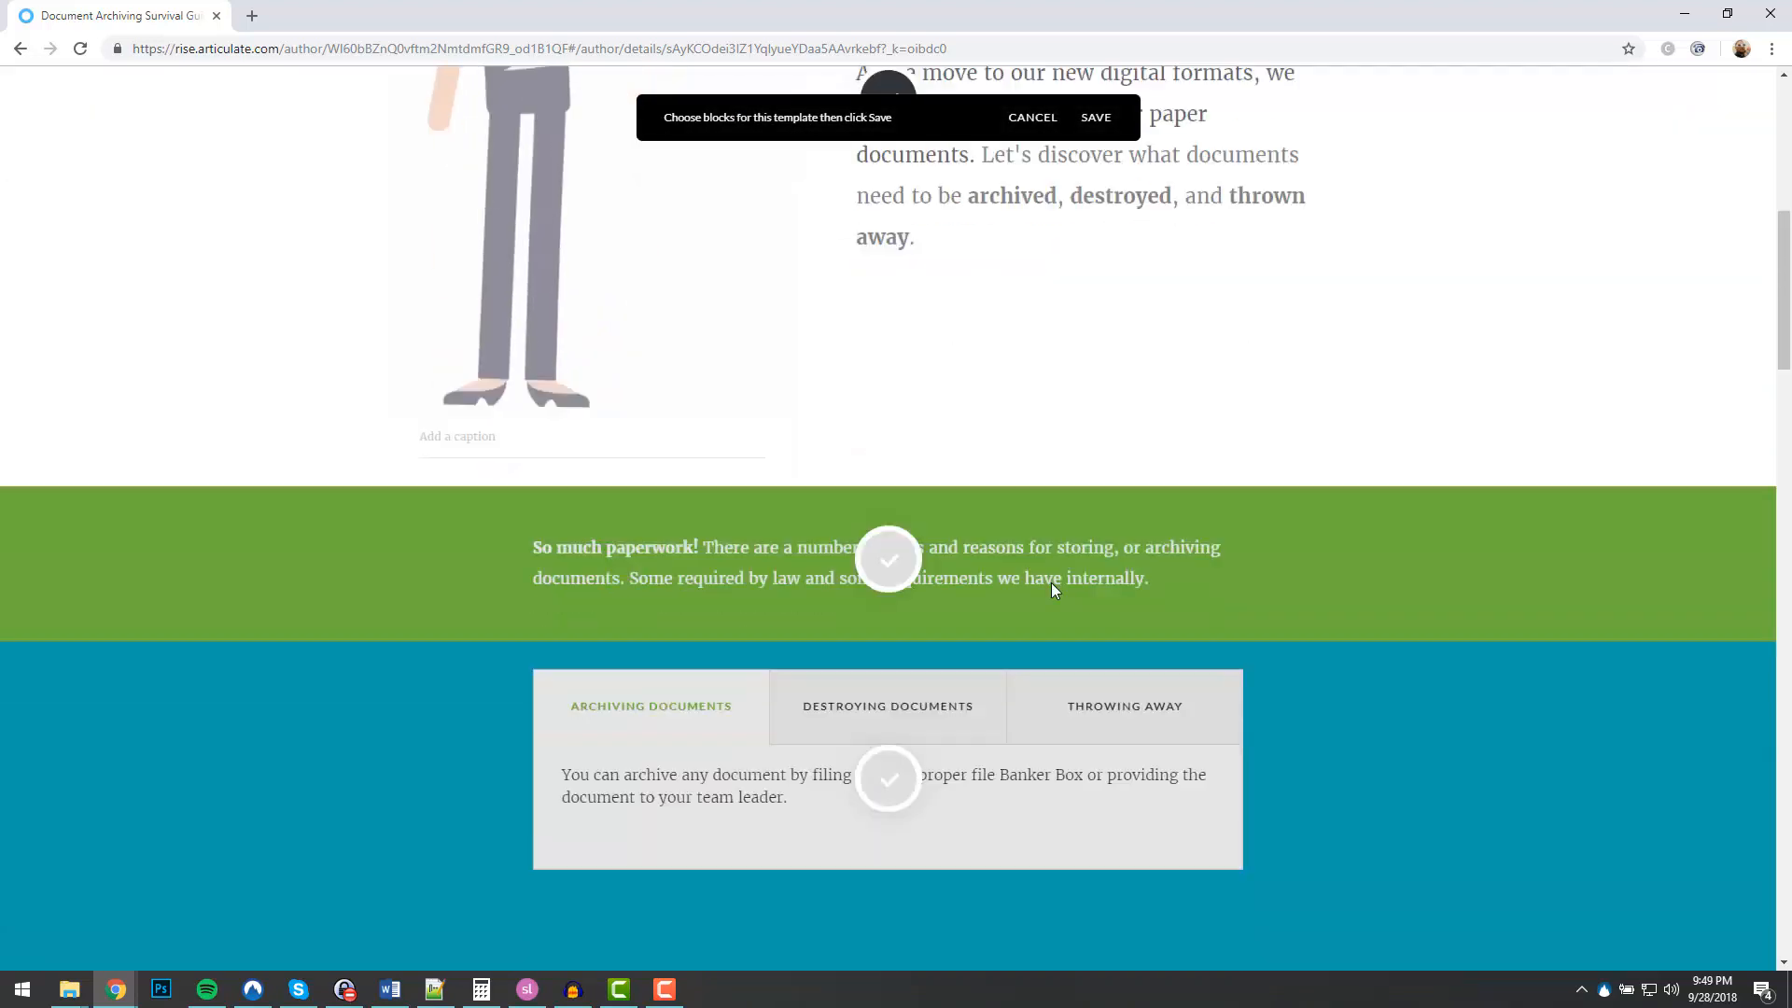
scroll("down", 3)
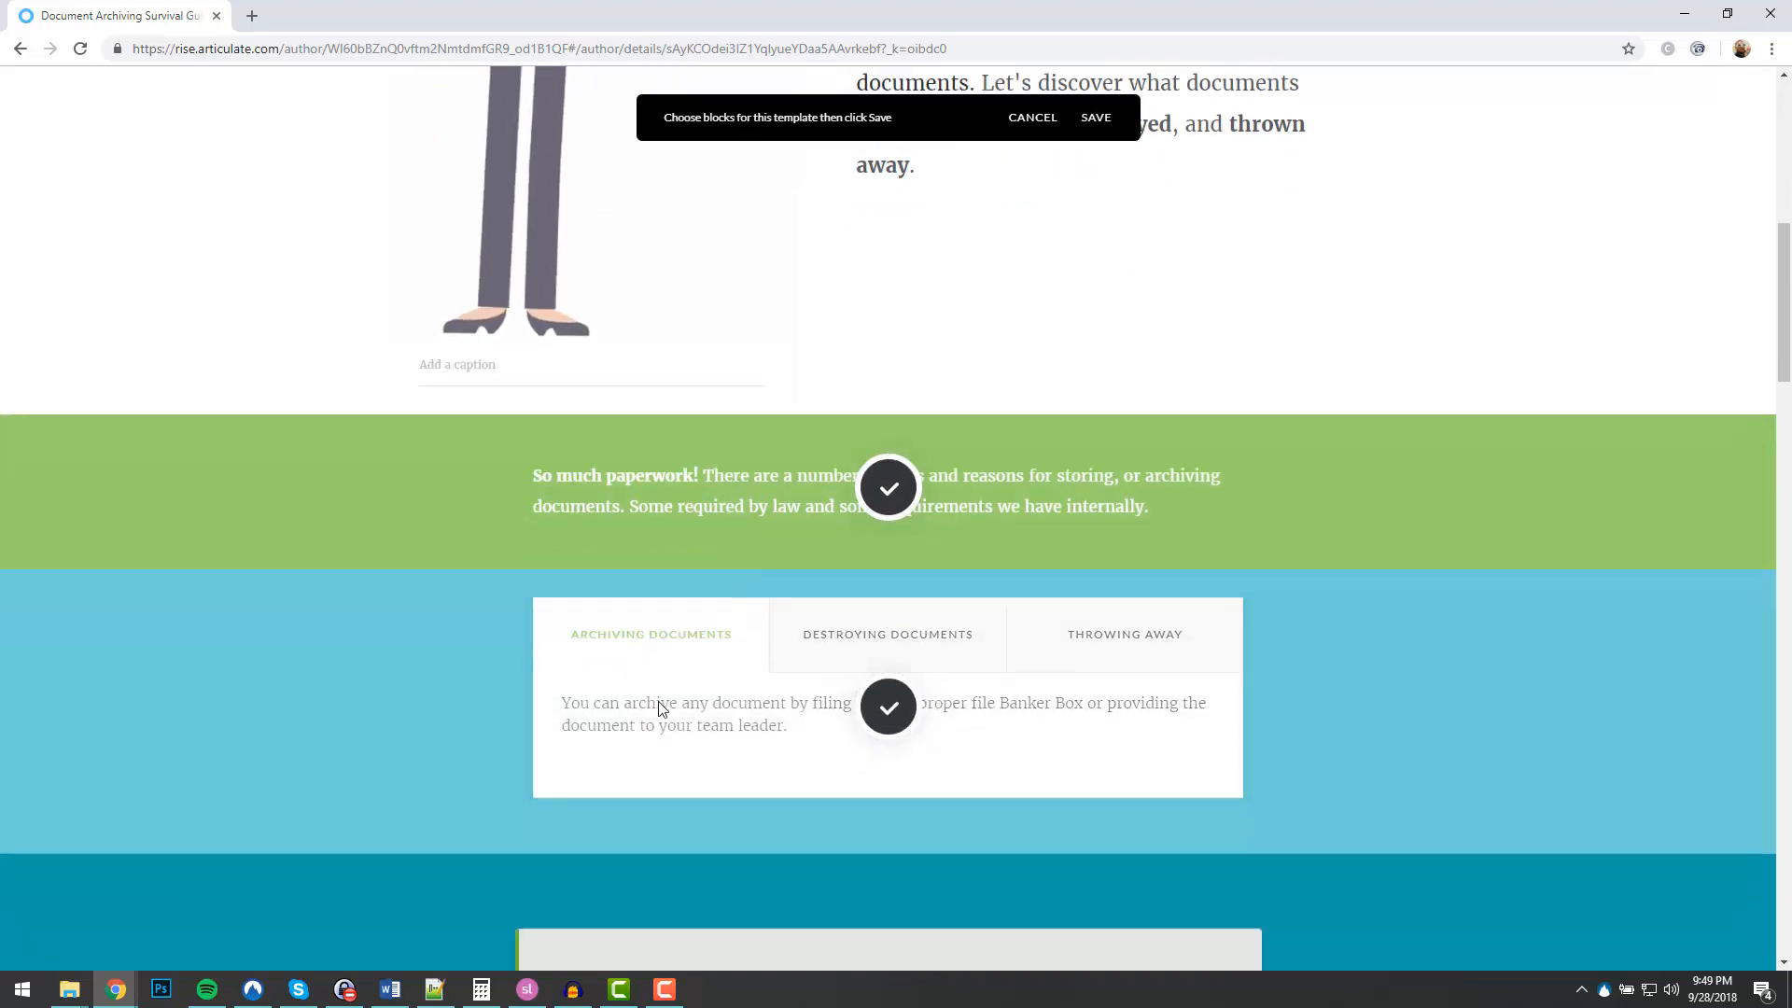
scroll("down", 3)
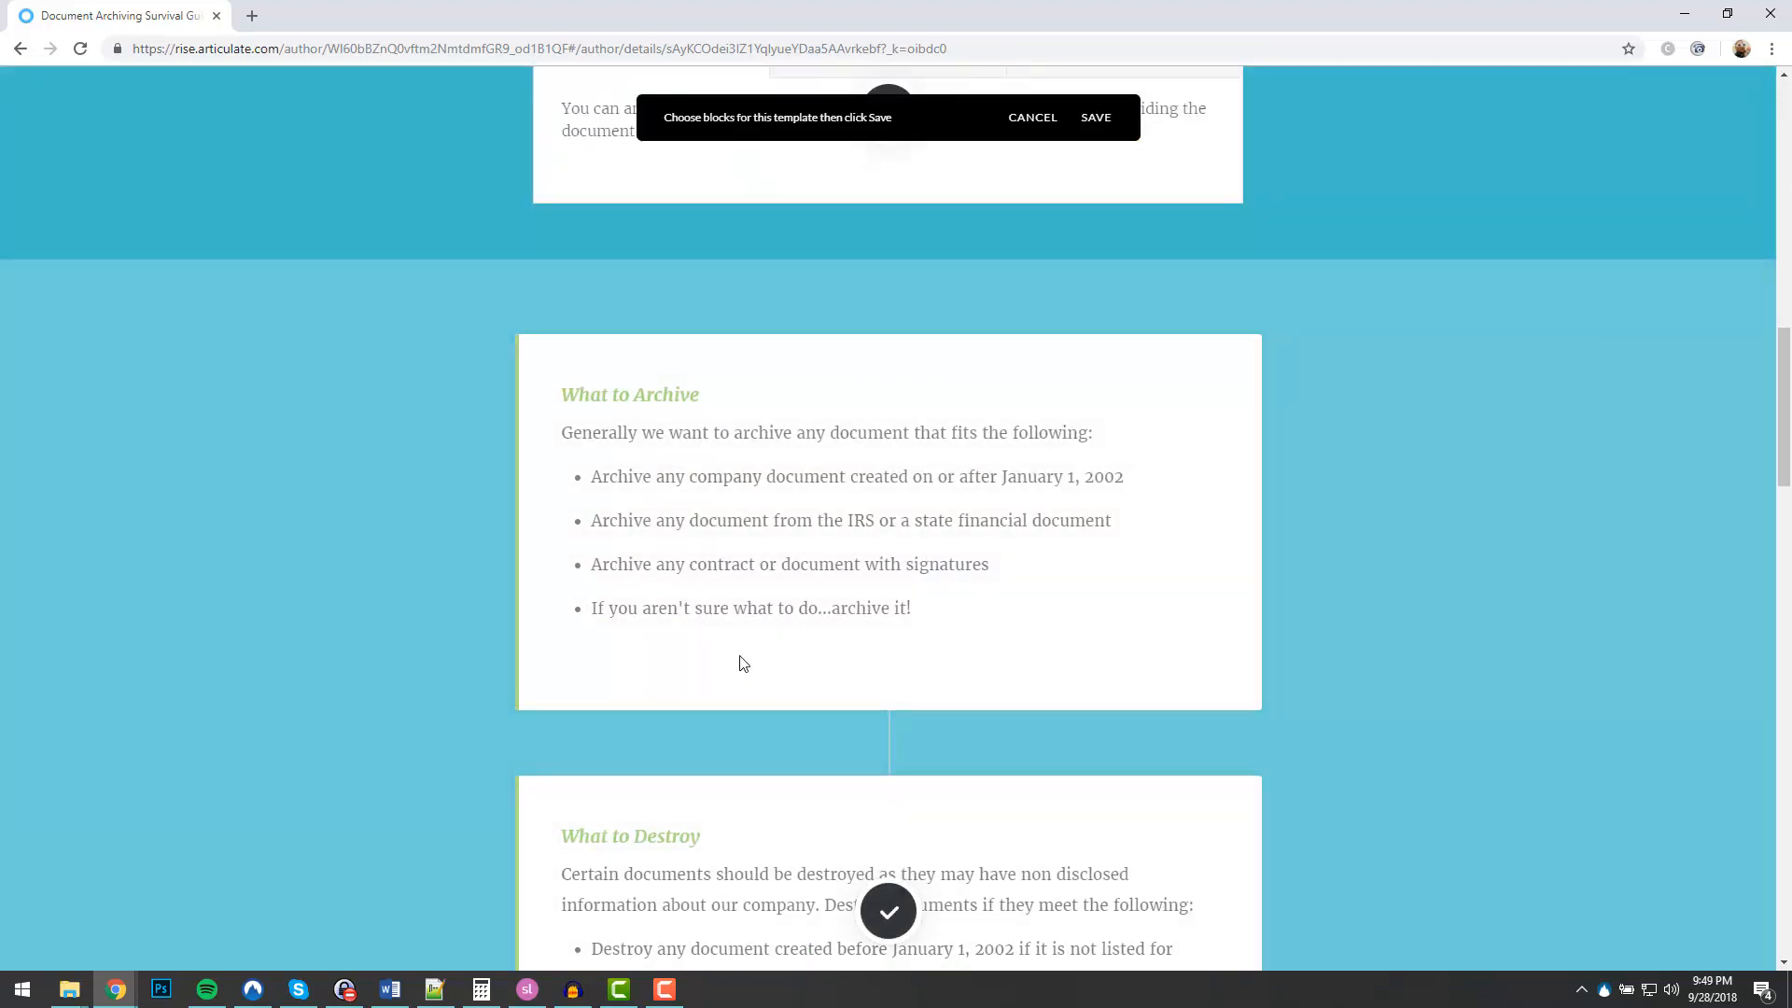
left_click(1094, 117)
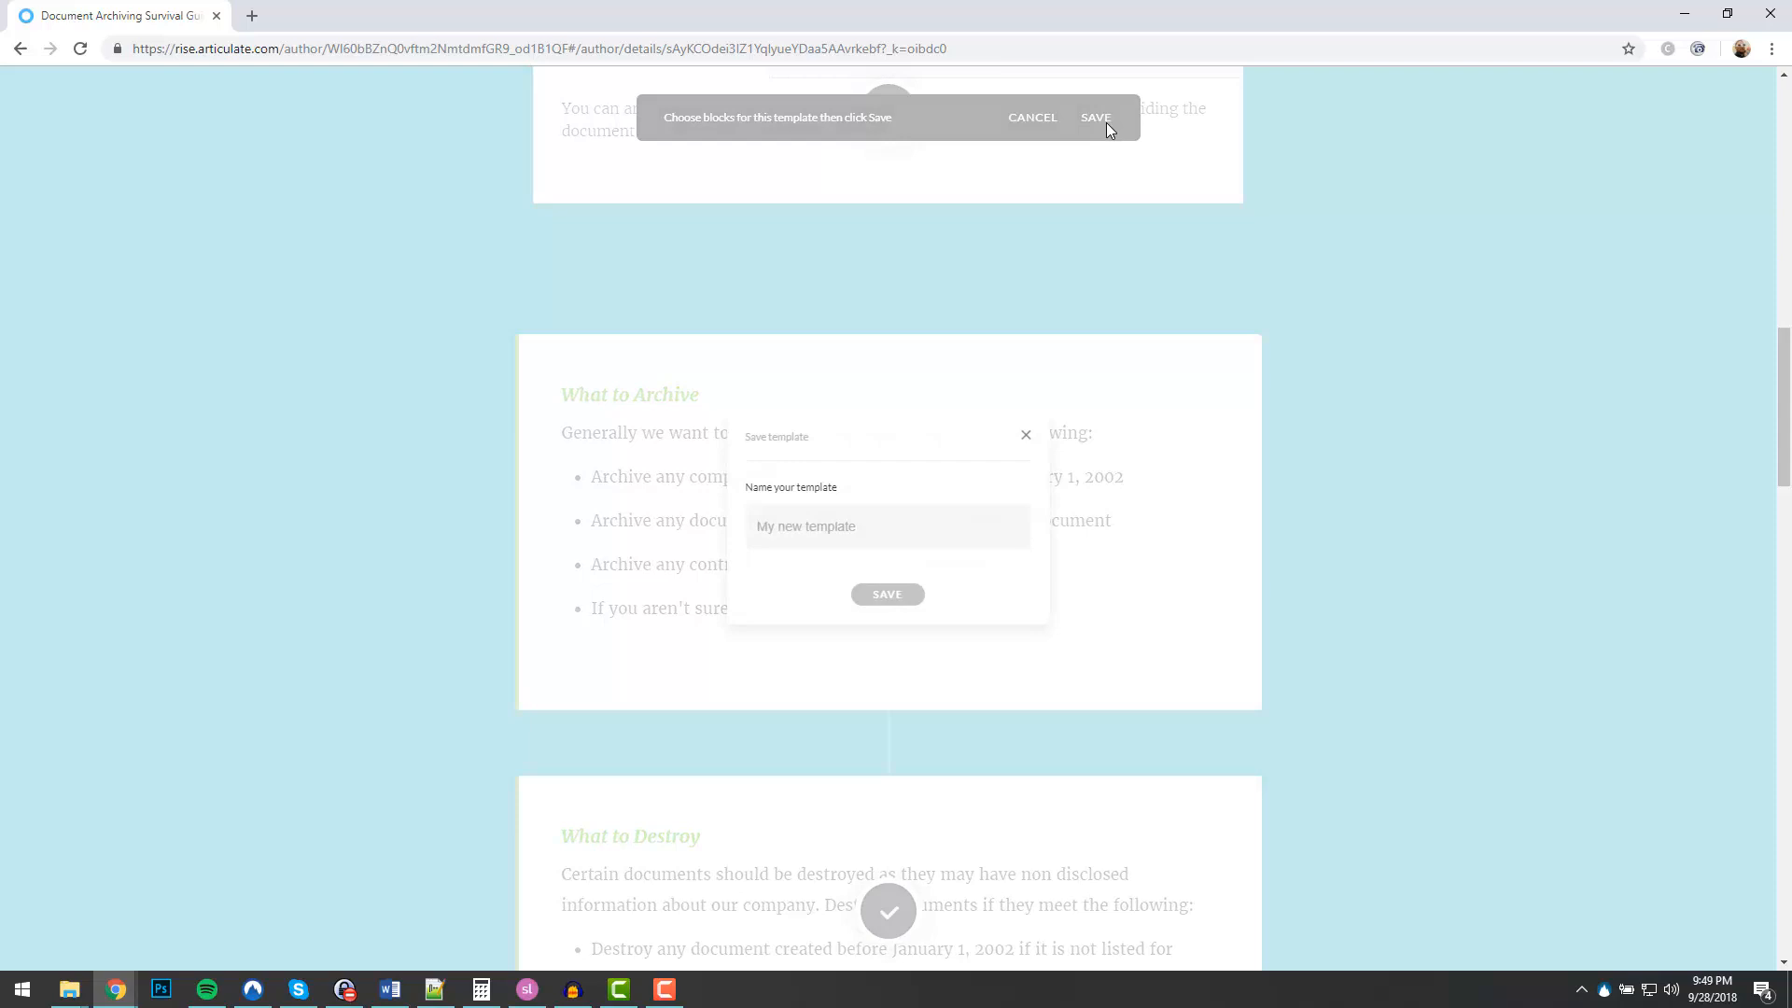